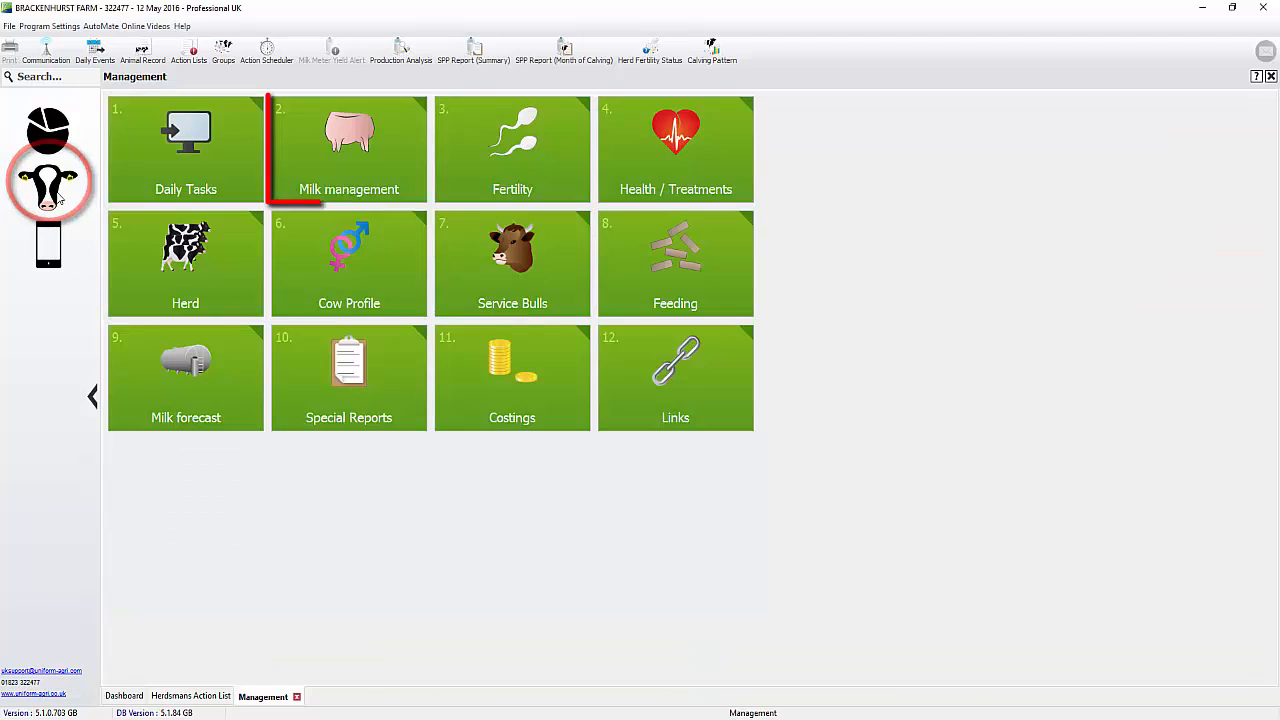
- View the SPP summary graph, inspect one cow's data point, and return to Milk management
{"action": "left_click", "coordinate": [348, 148]}
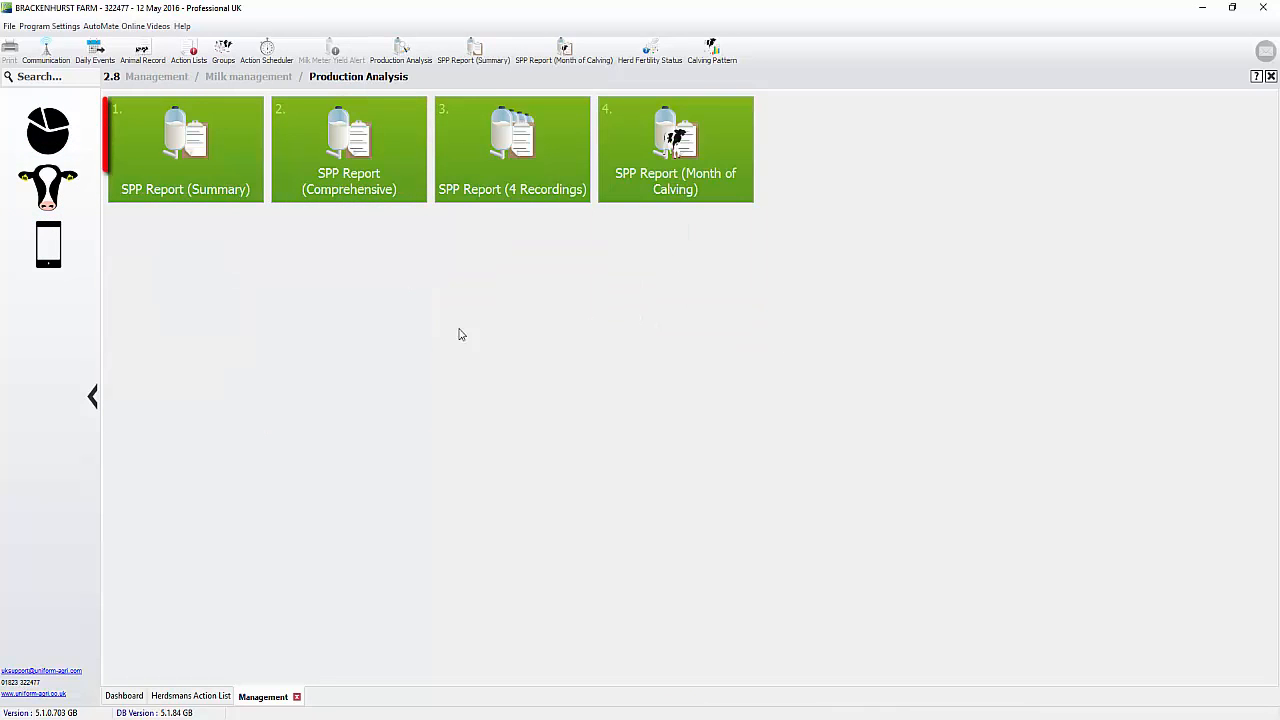
{"action": "left_click", "coordinate": [184, 150]}
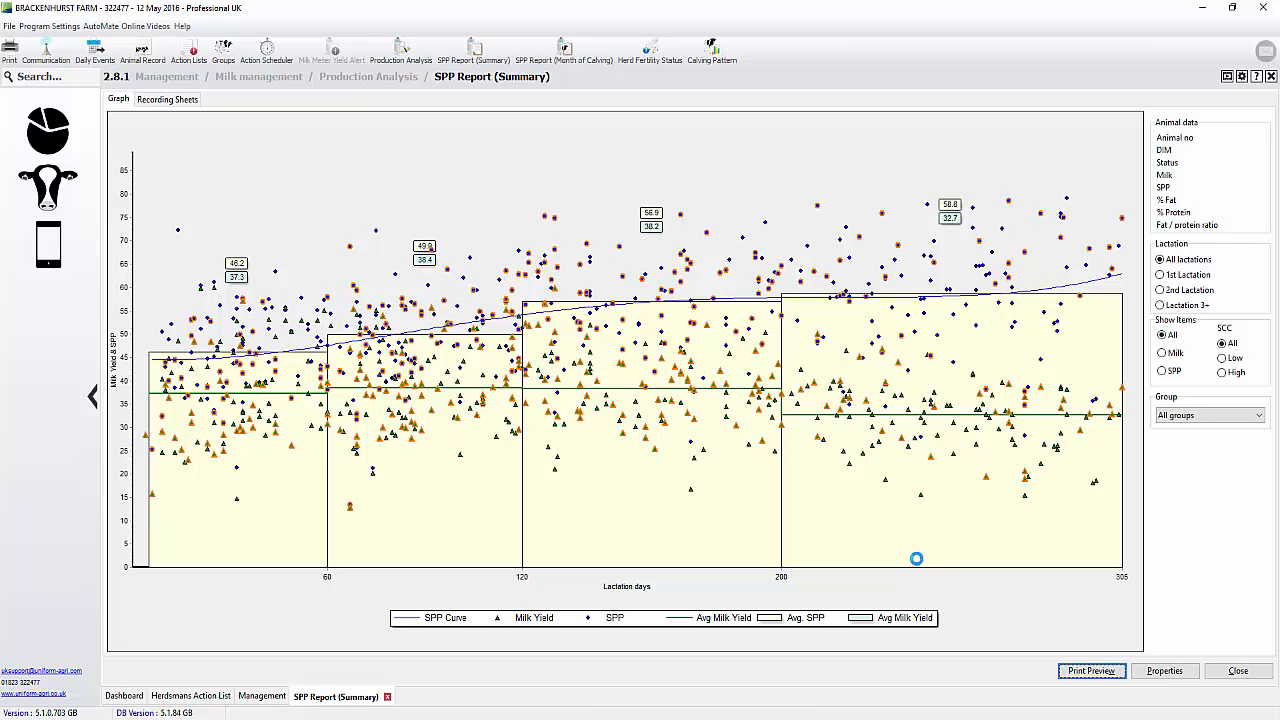
{"action": "mouse_move", "coordinate": [924, 560]}
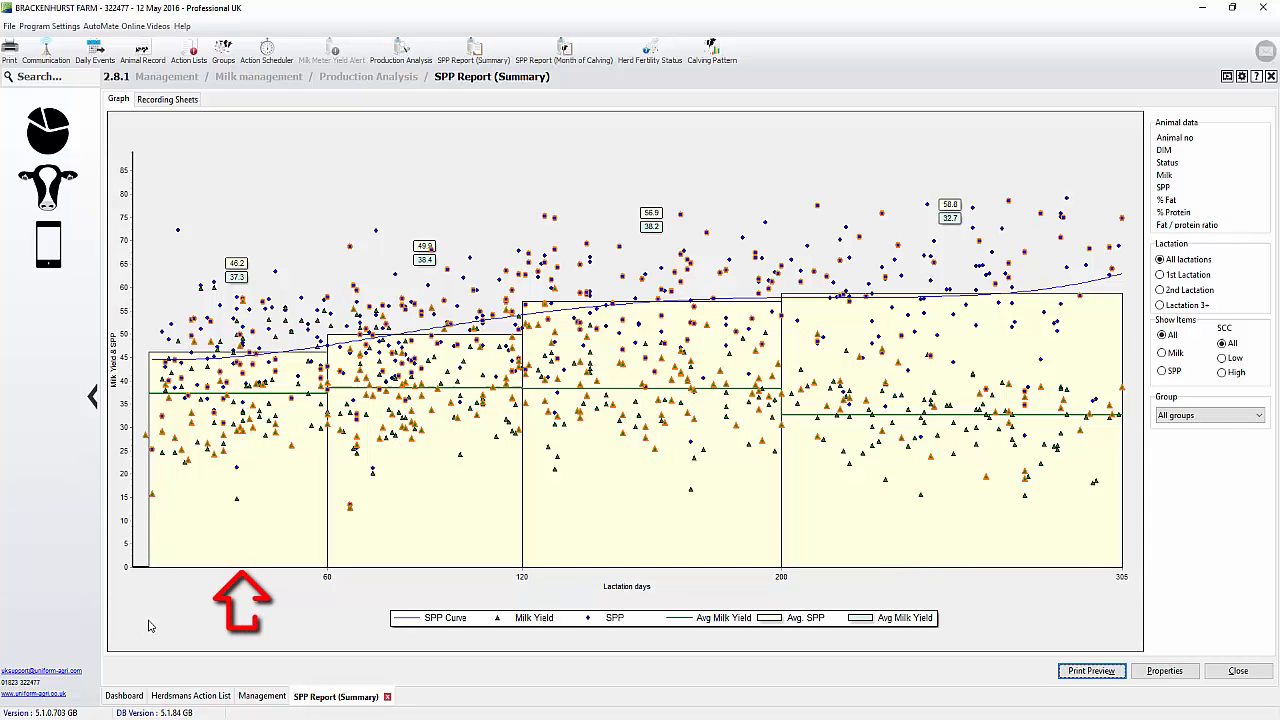
{"action": "left_click", "coordinate": [240, 276]}
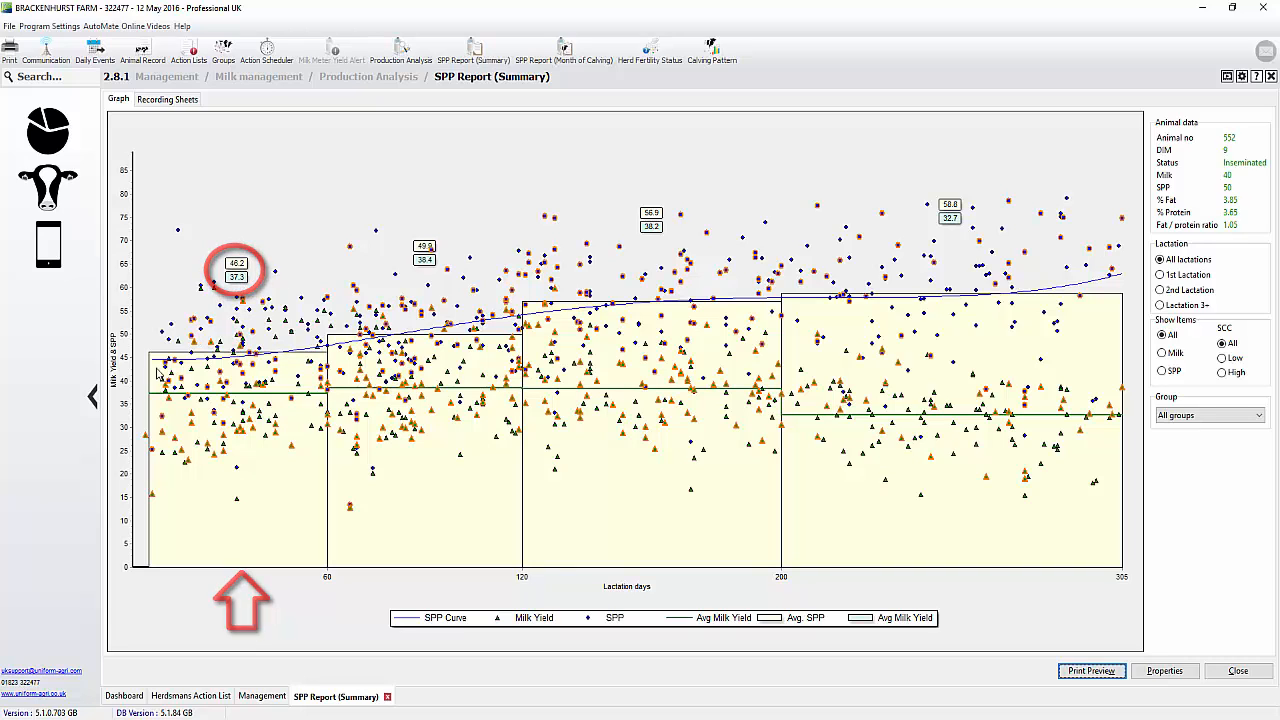
{"action": "left_click", "coordinate": [448, 328]}
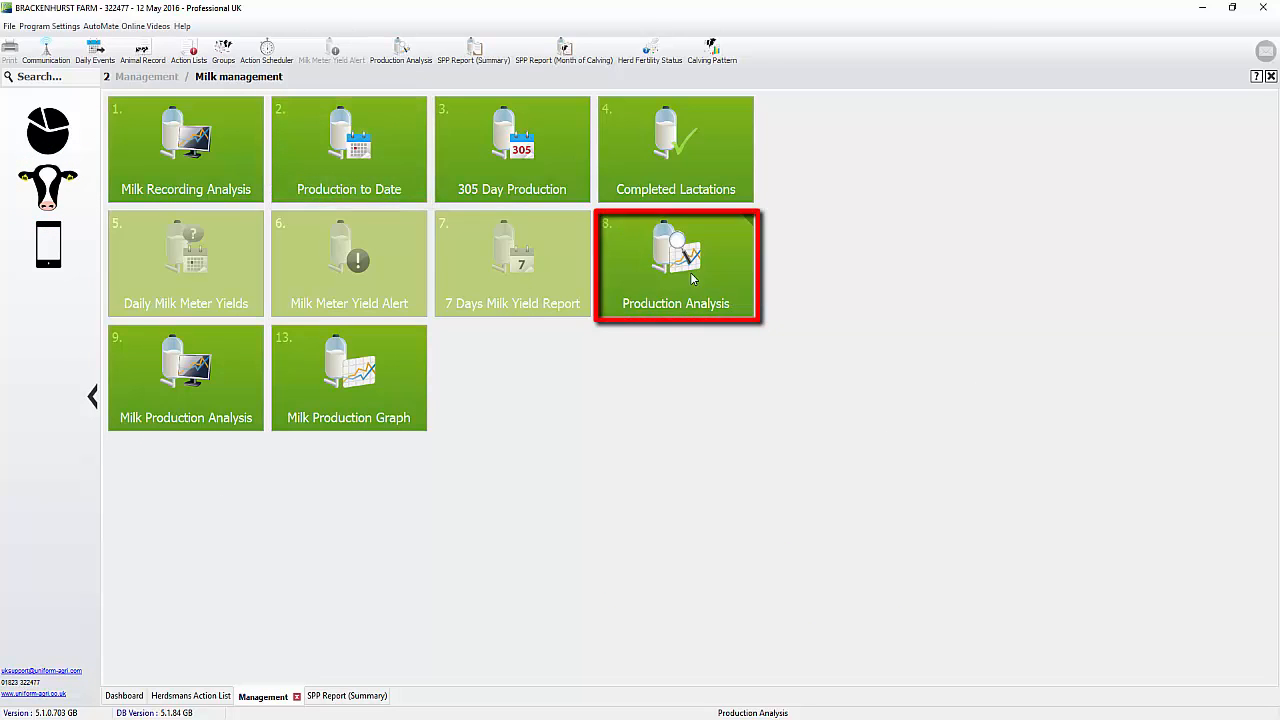
- Regenerate the SPP summary with a different milk recording date, then close the report
{"action": "left_click", "coordinate": [676, 264]}
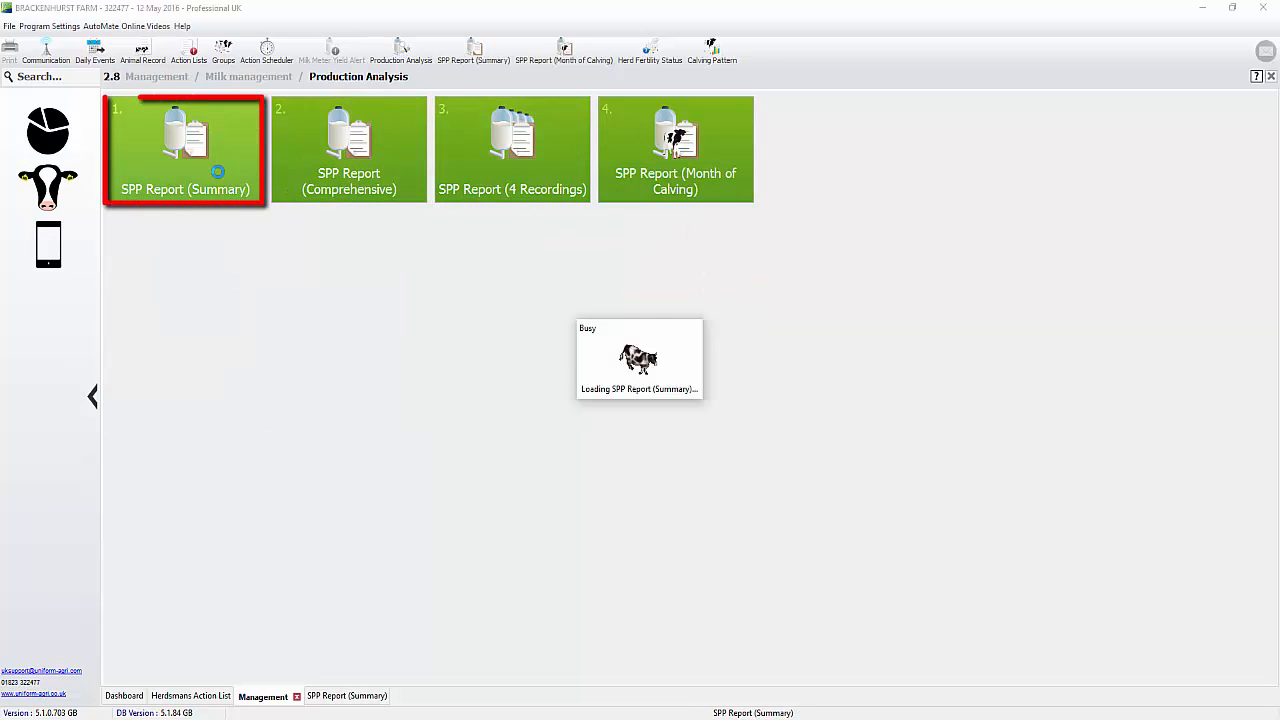
{"action": "left_click", "coordinate": [184, 148]}
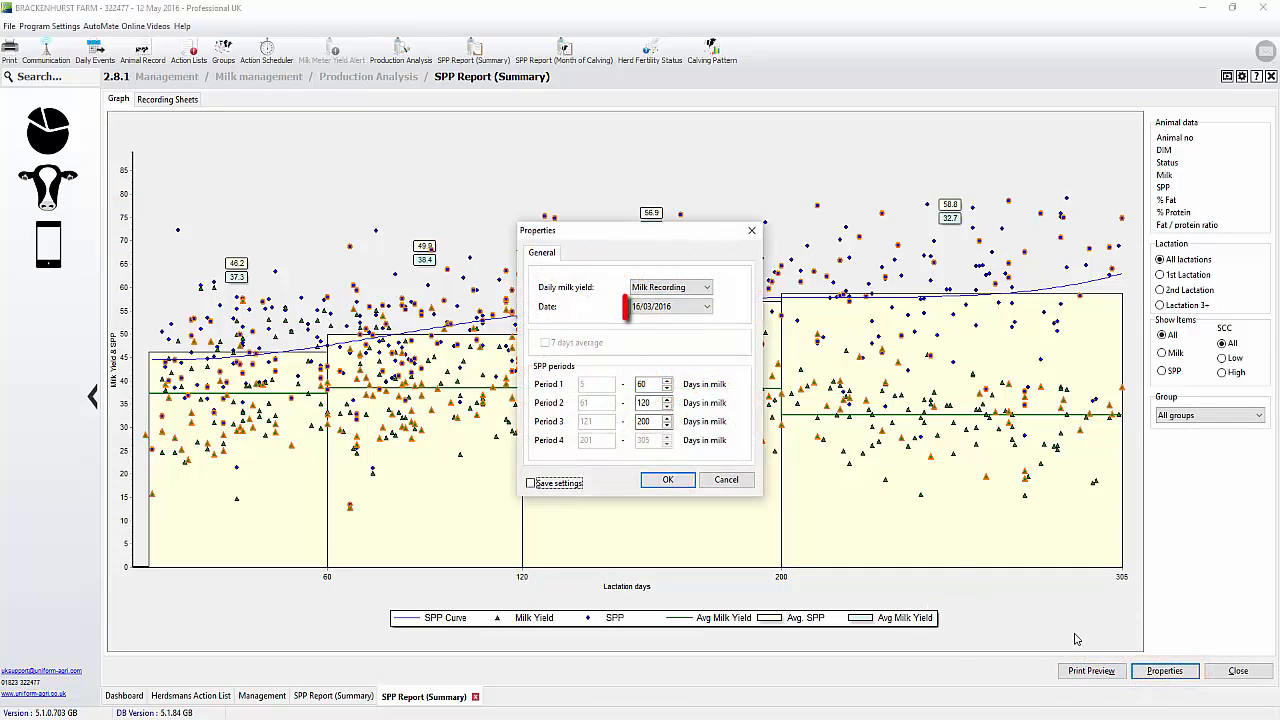
{"action": "left_click", "coordinate": [664, 306]}
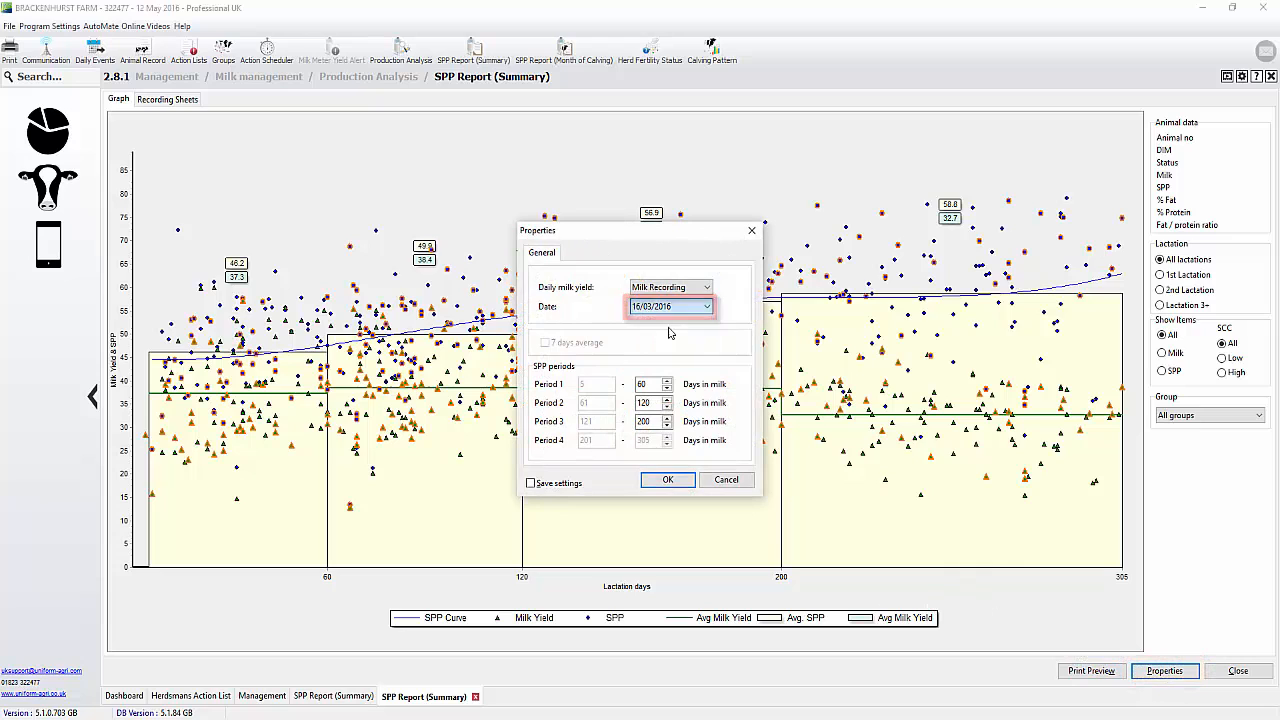
{"action": "left_click", "coordinate": [668, 480]}
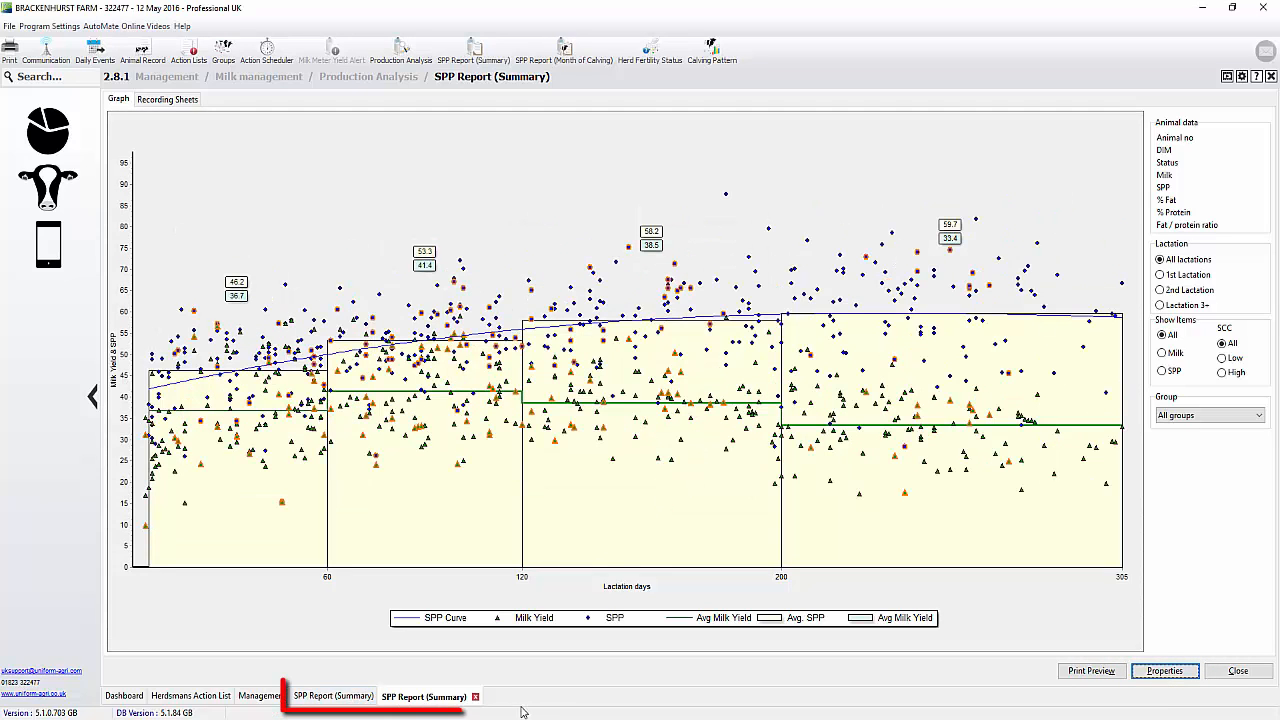
{"action": "left_click", "coordinate": [332, 696]}
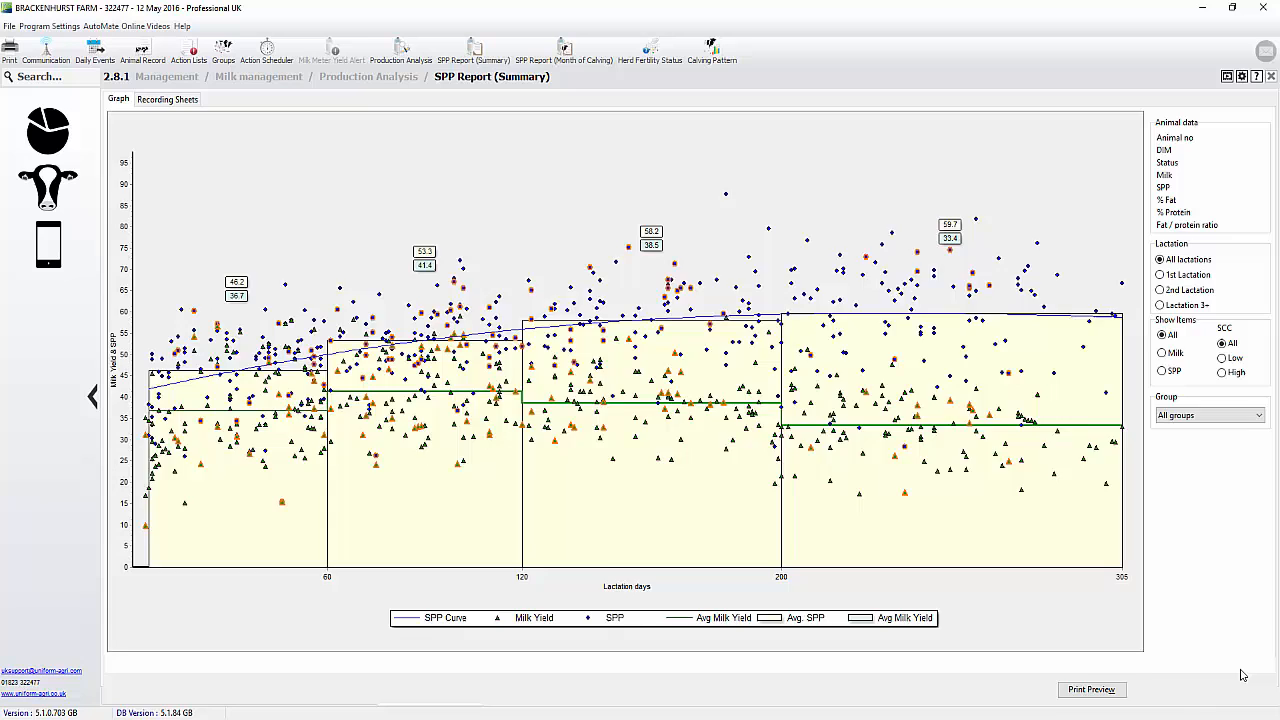
{"action": "left_click", "coordinate": [368, 76]}
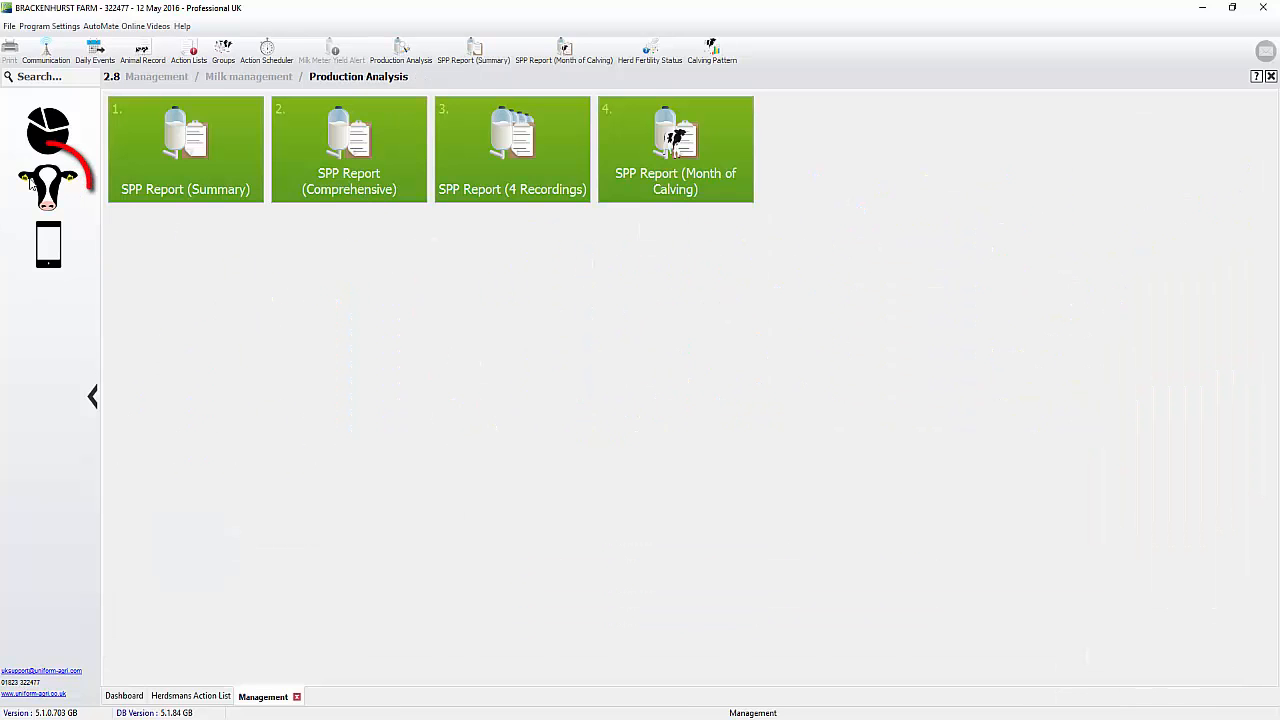
- Show the Milk Production Graph based on milk recordings with Avg. SPP as the item
{"action": "left_click", "coordinate": [248, 76]}
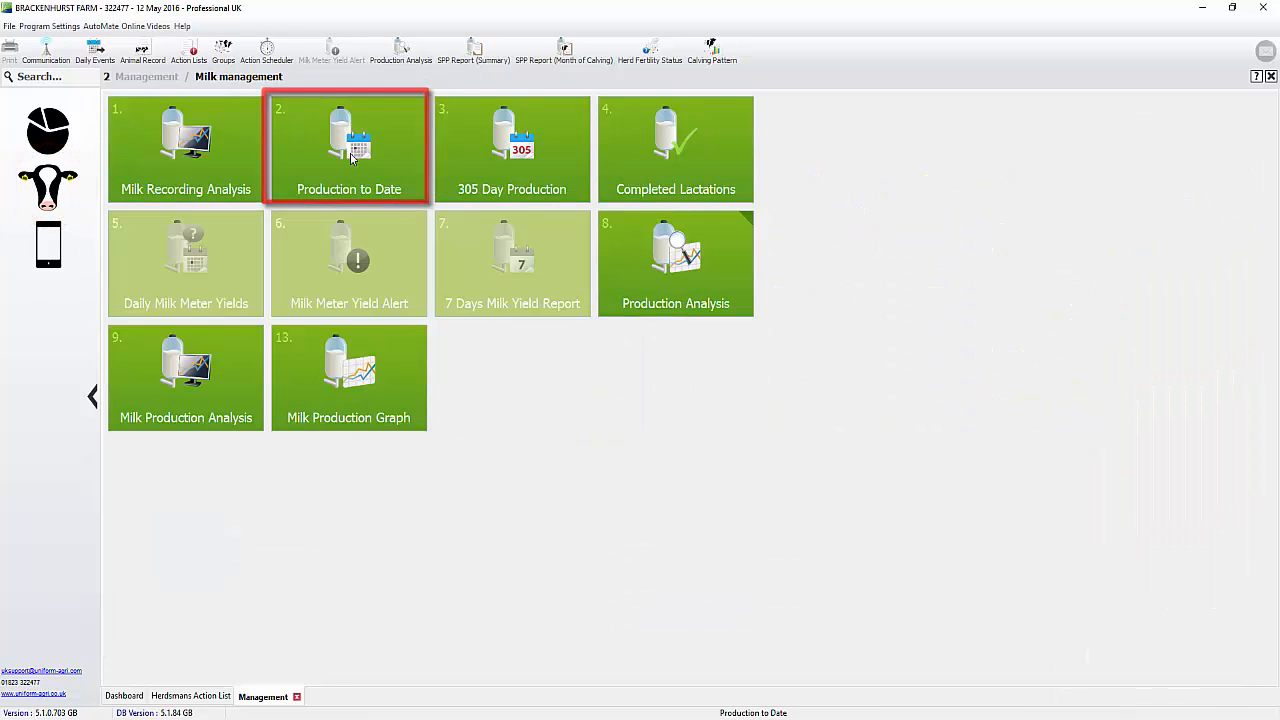
{"action": "left_click", "coordinate": [348, 376]}
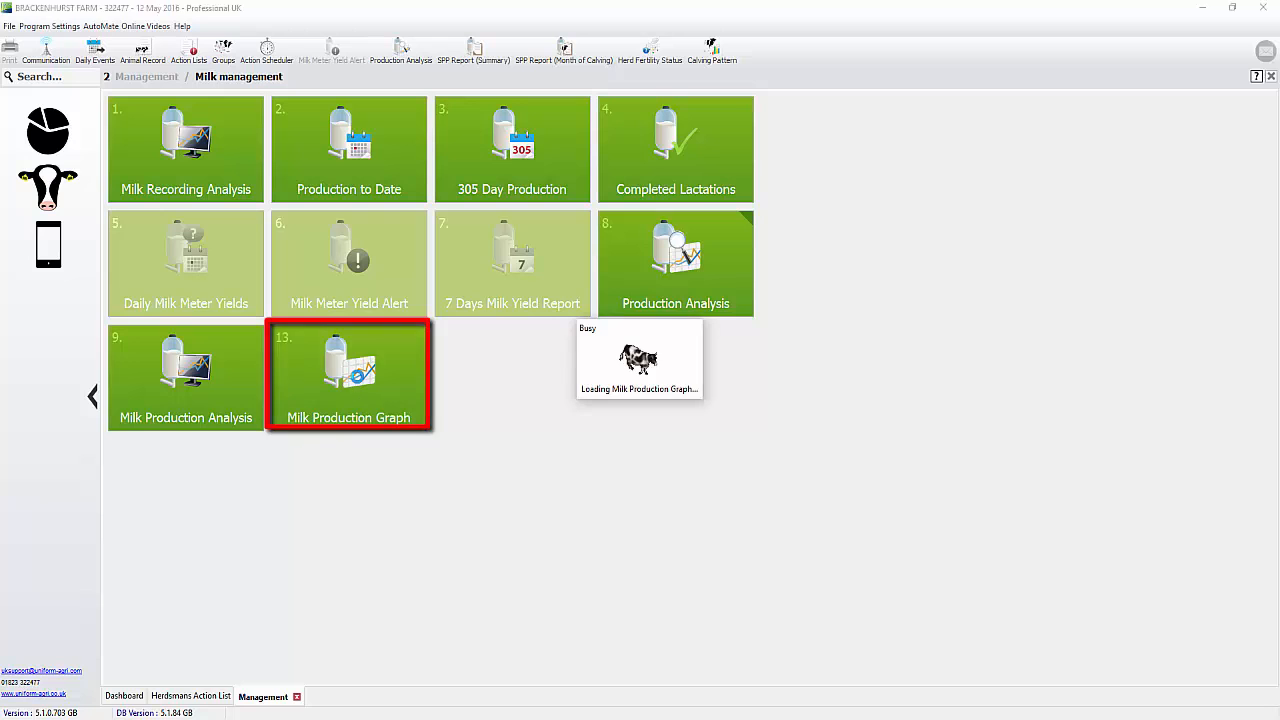
{"action": "left_click", "coordinate": [348, 376]}
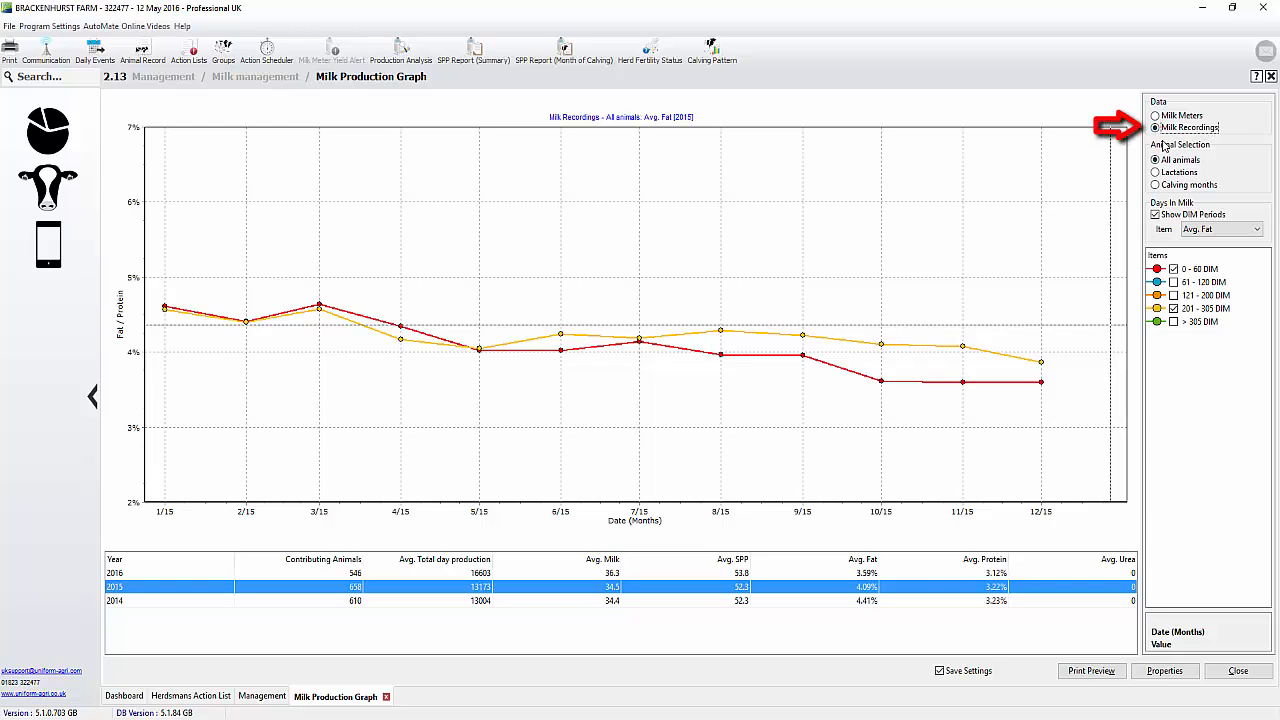
{"action": "left_click", "coordinate": [1256, 228]}
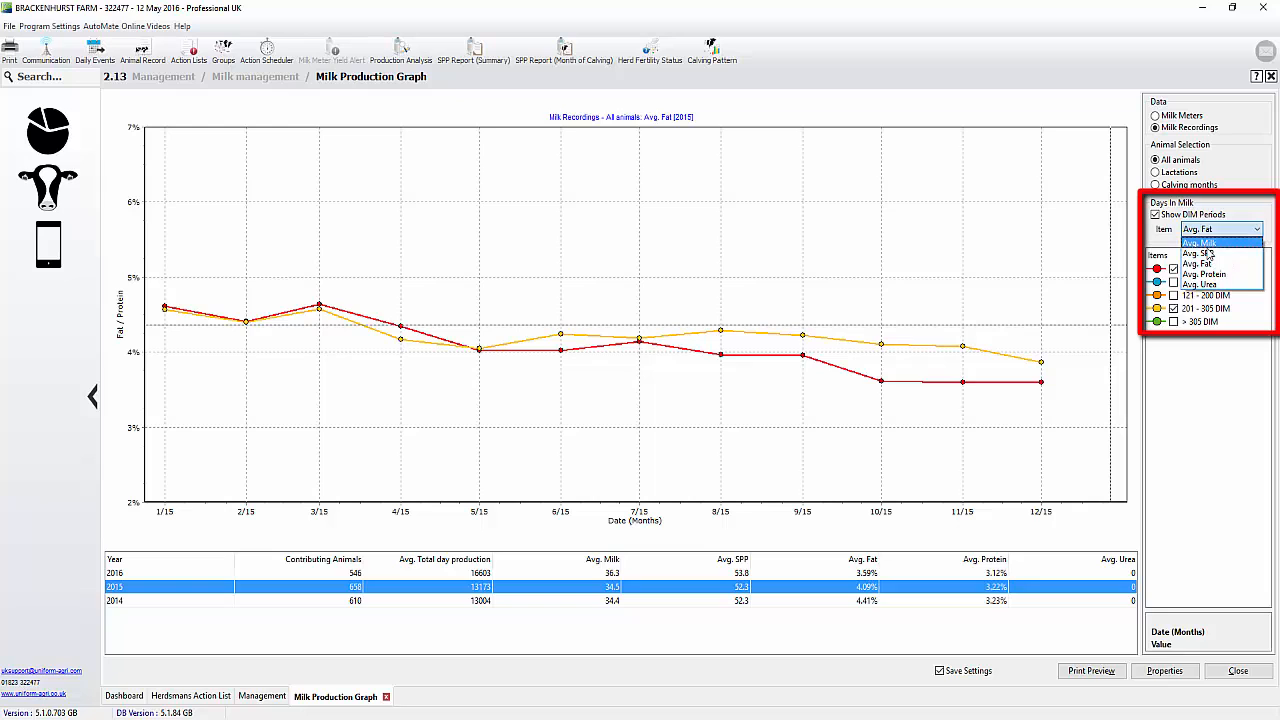
{"action": "left_click", "coordinate": [1196, 242]}
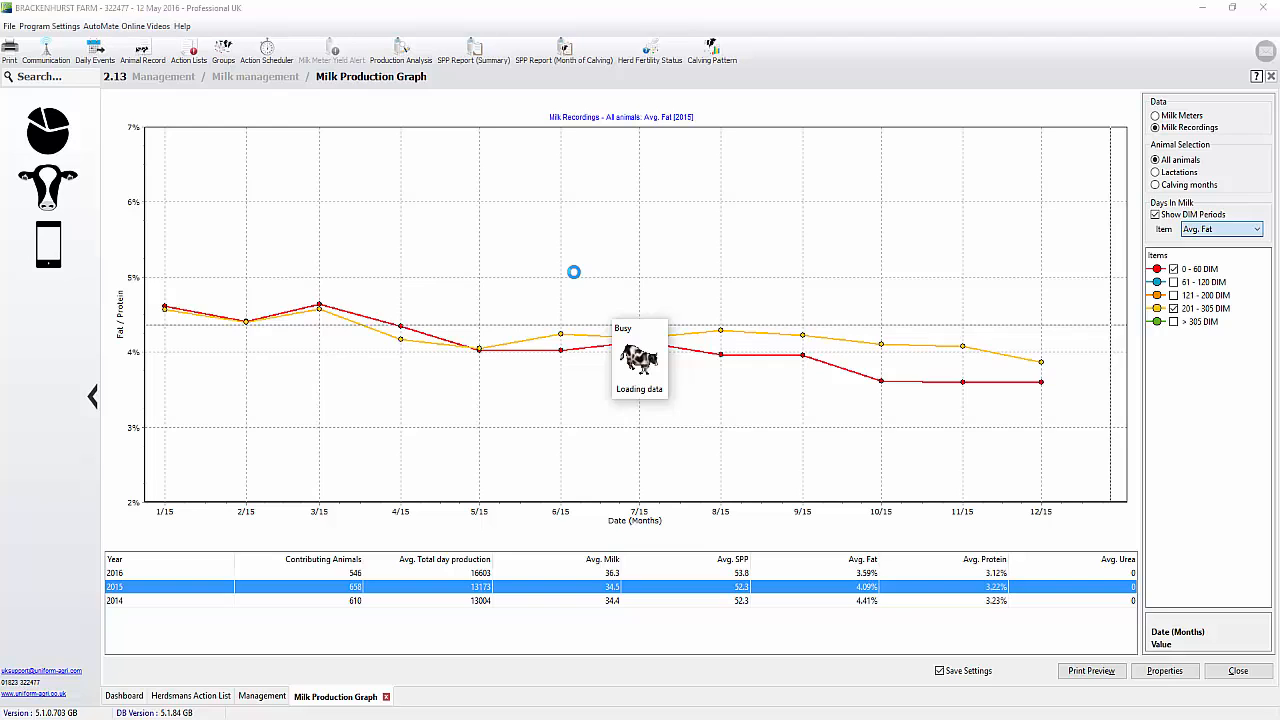
- Hide the 121–200 and 61–120 DIM series so only 0–60 and 201–305 remain plotted
{"action": "left_click", "coordinate": [1220, 228]}
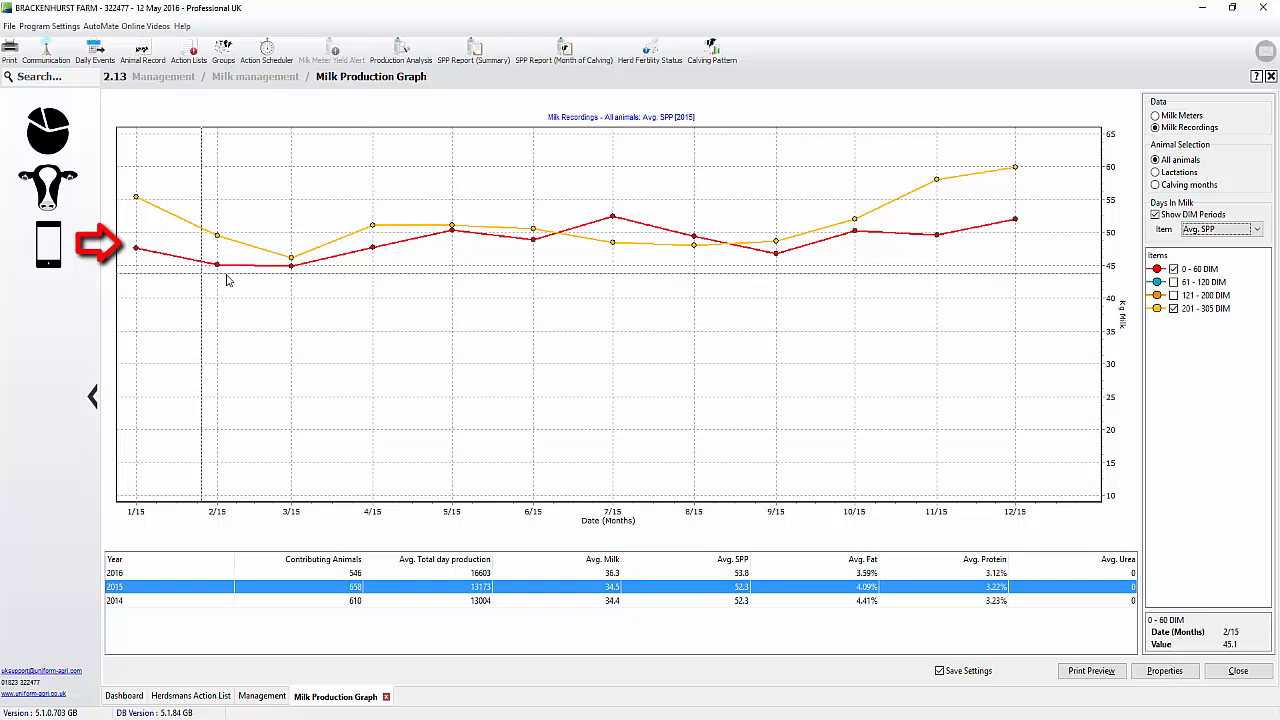
{"action": "mouse_move", "coordinate": [948, 260]}
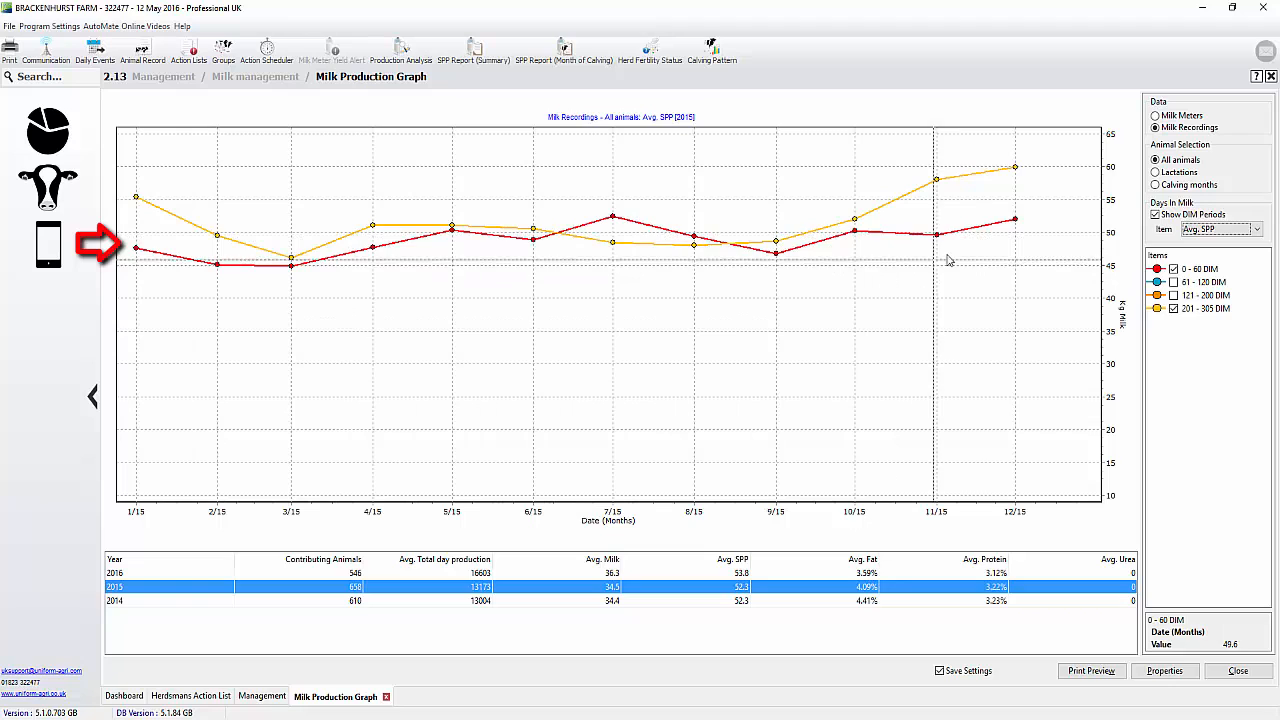
{"action": "mouse_move", "coordinate": [1032, 180]}
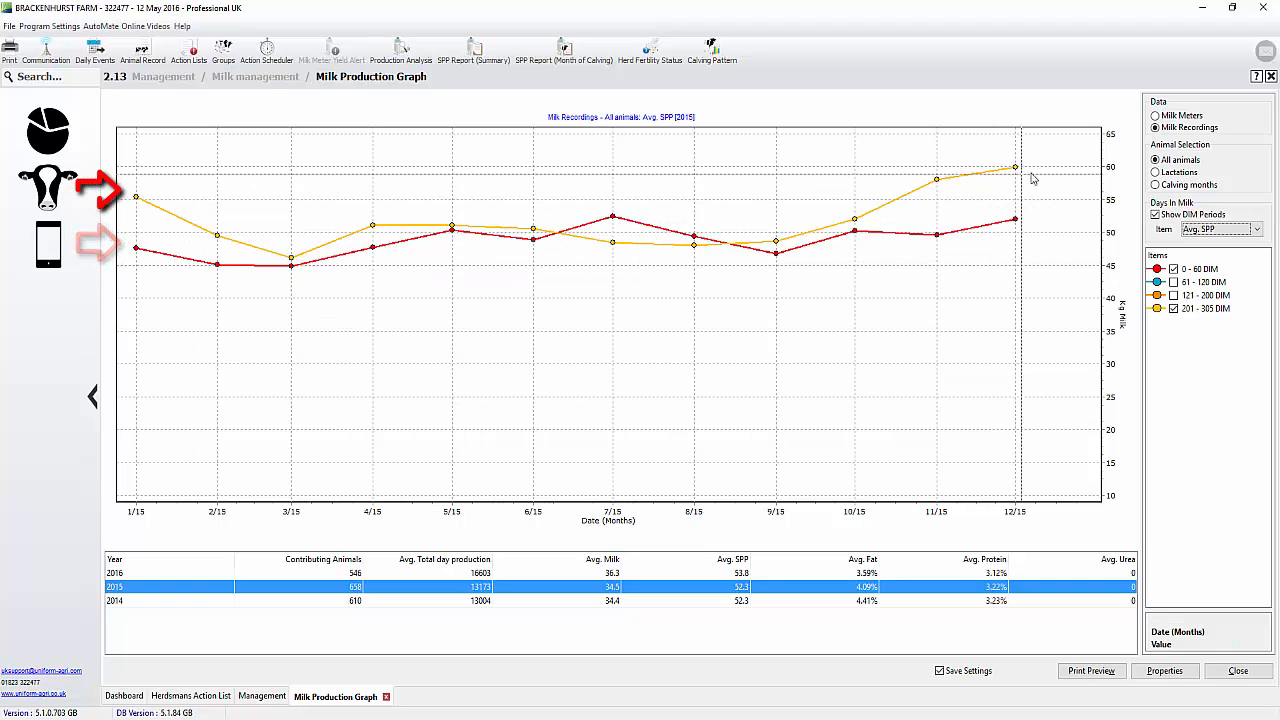
{"action": "left_click", "coordinate": [1172, 280]}
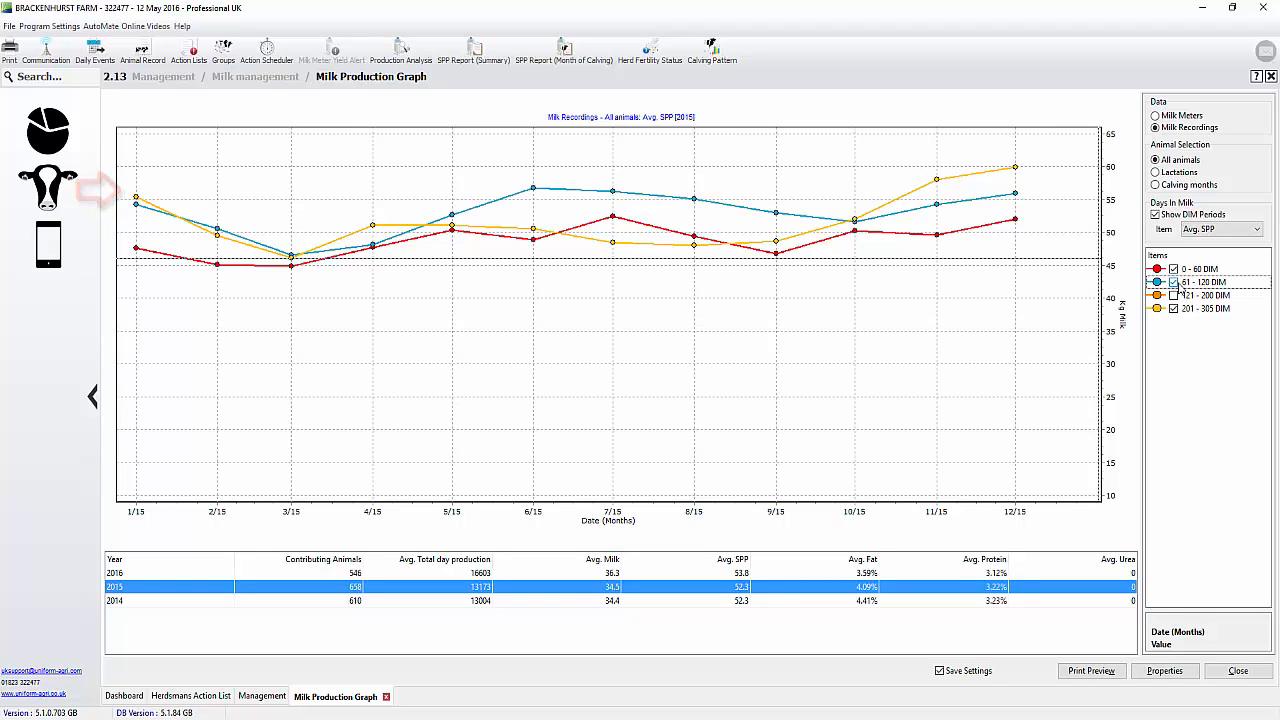
{"action": "left_click", "coordinate": [1172, 280]}
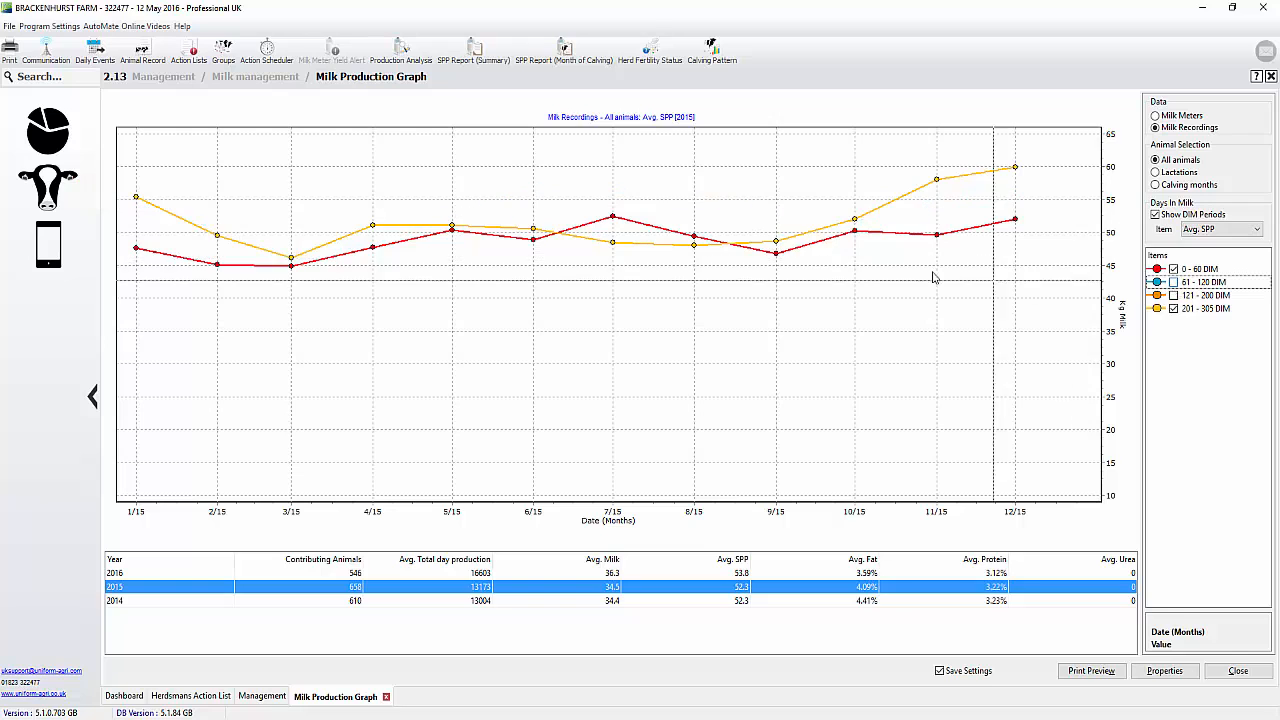
{"action": "mouse_move", "coordinate": [960, 250]}
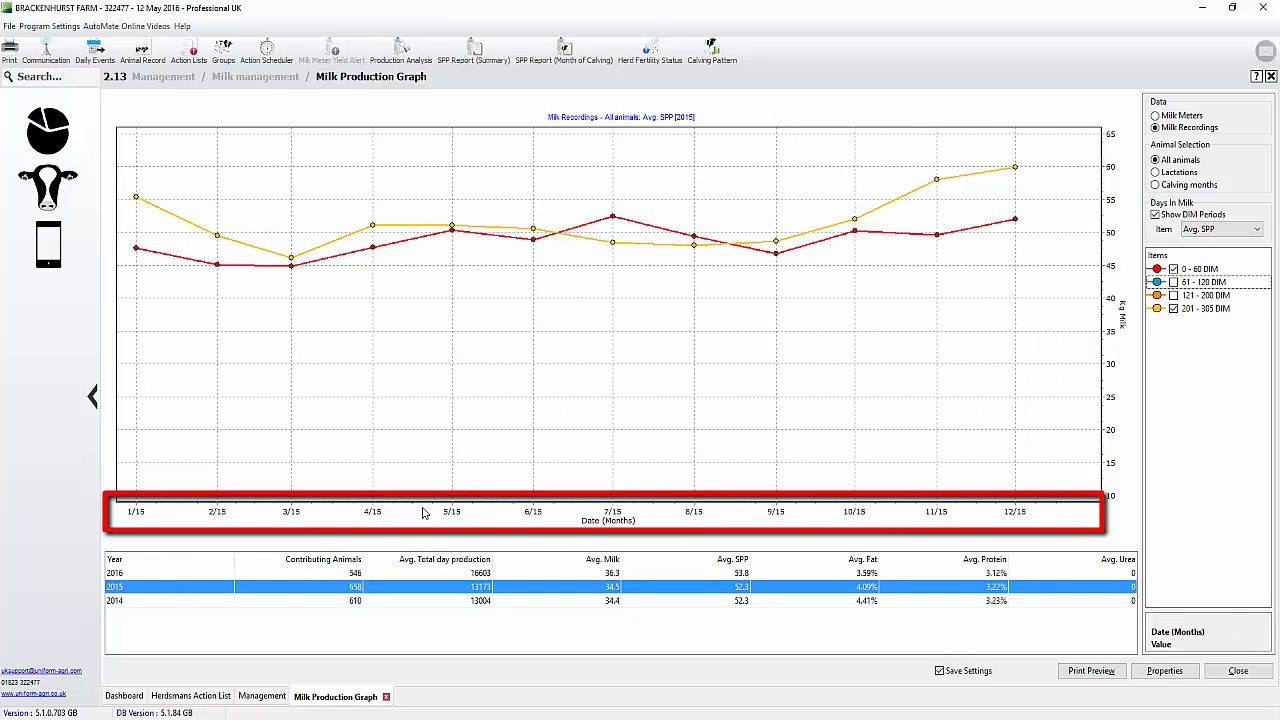
{"action": "mouse_move", "coordinate": [1016, 516]}
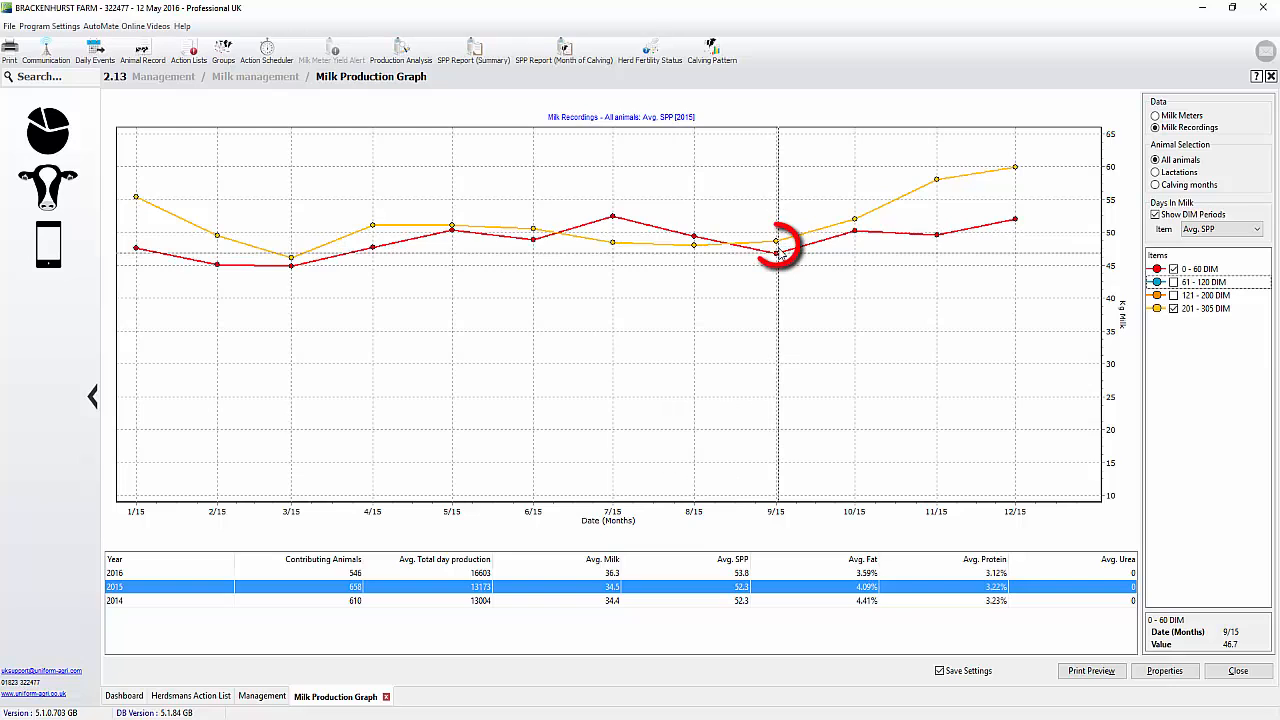
{"action": "mouse_move", "coordinate": [1000, 230]}
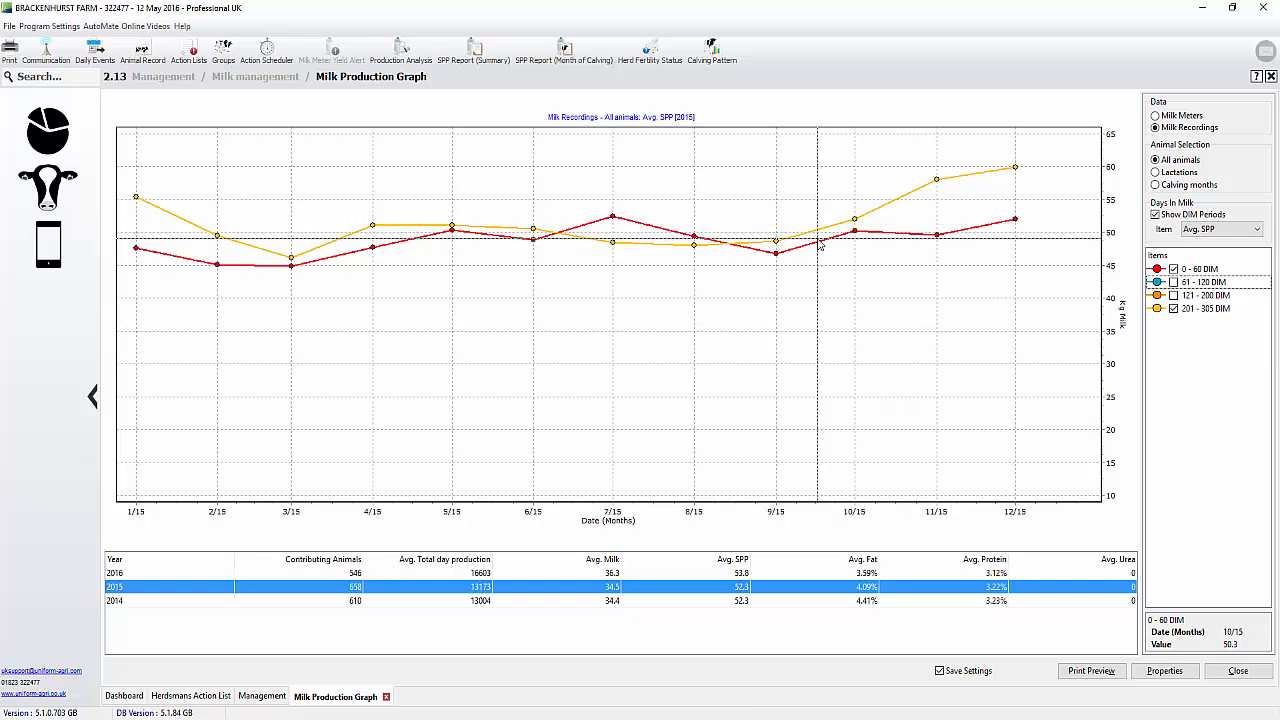
{"action": "mouse_move", "coordinate": [1012, 164]}
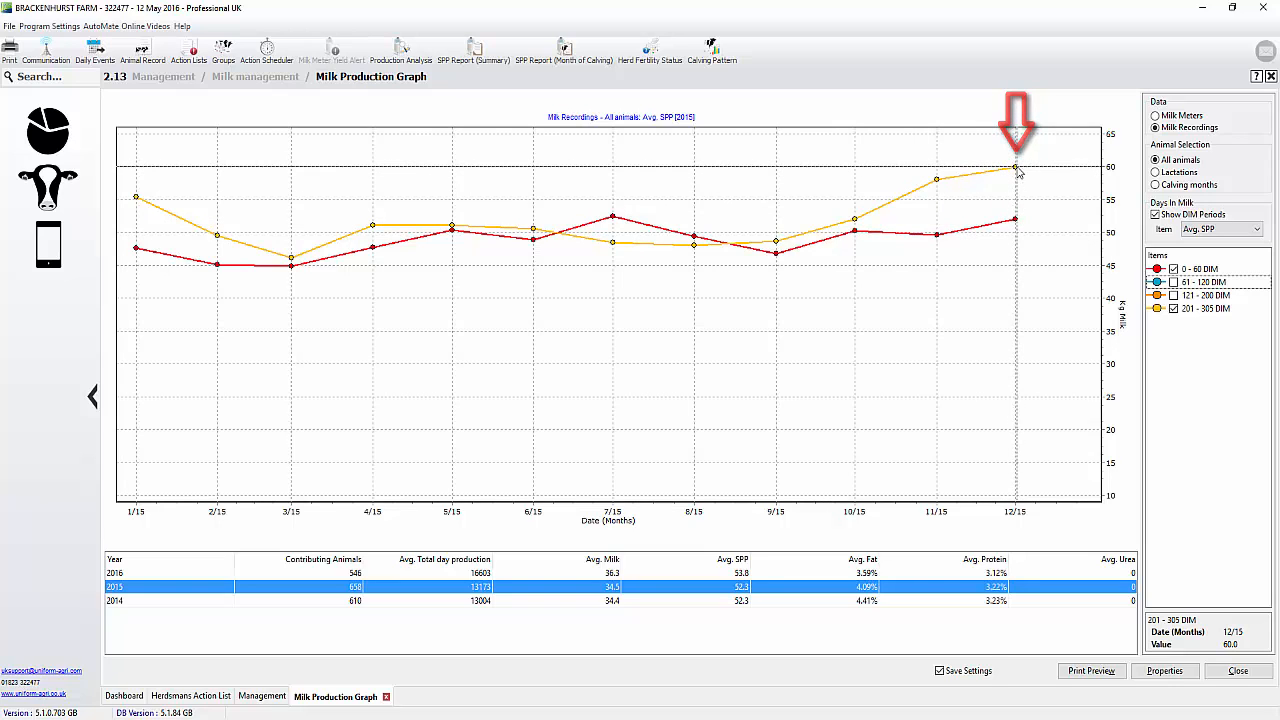
{"action": "mouse_move", "coordinate": [118, 604]}
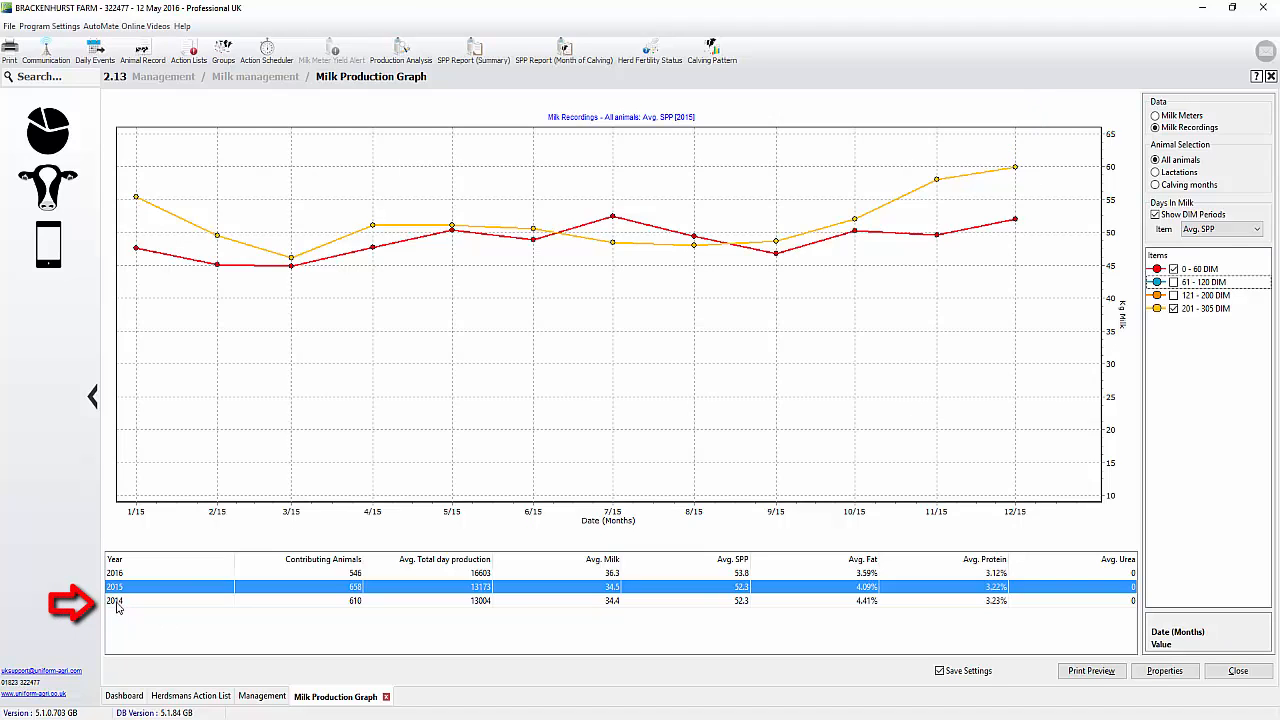
{"action": "left_click", "coordinate": [116, 600]}
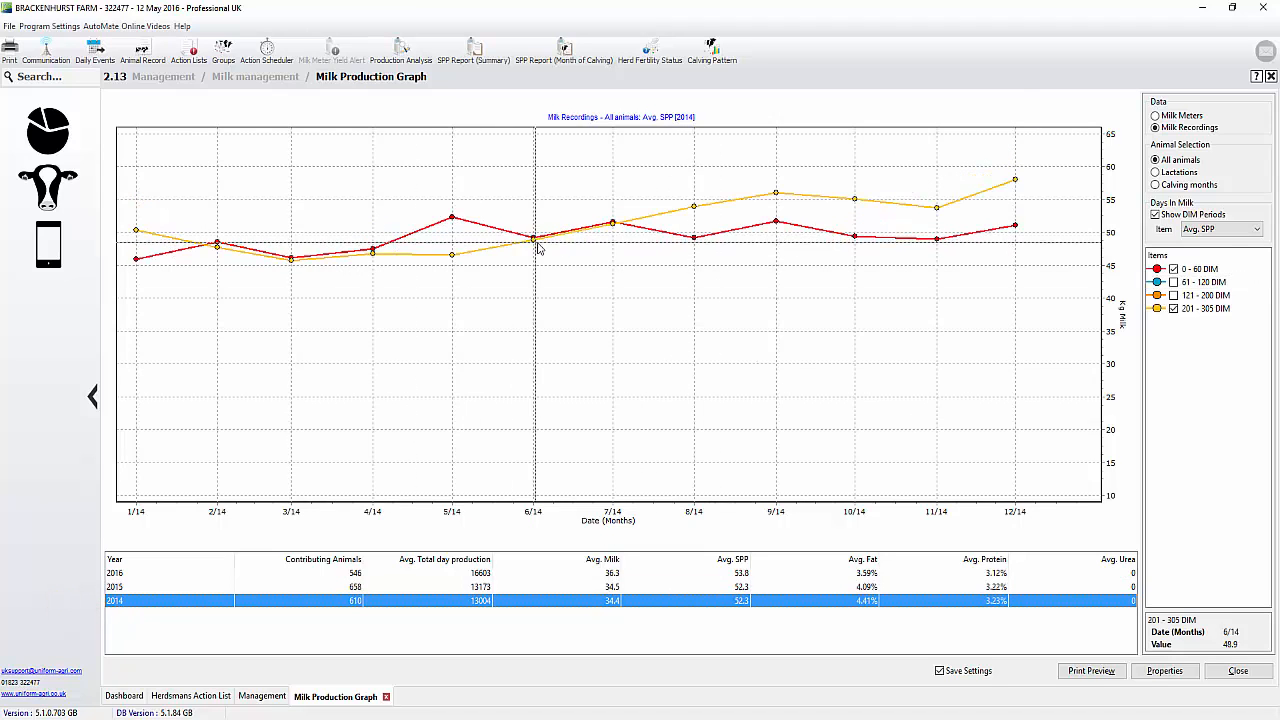
{"action": "left_click", "coordinate": [612, 222]}
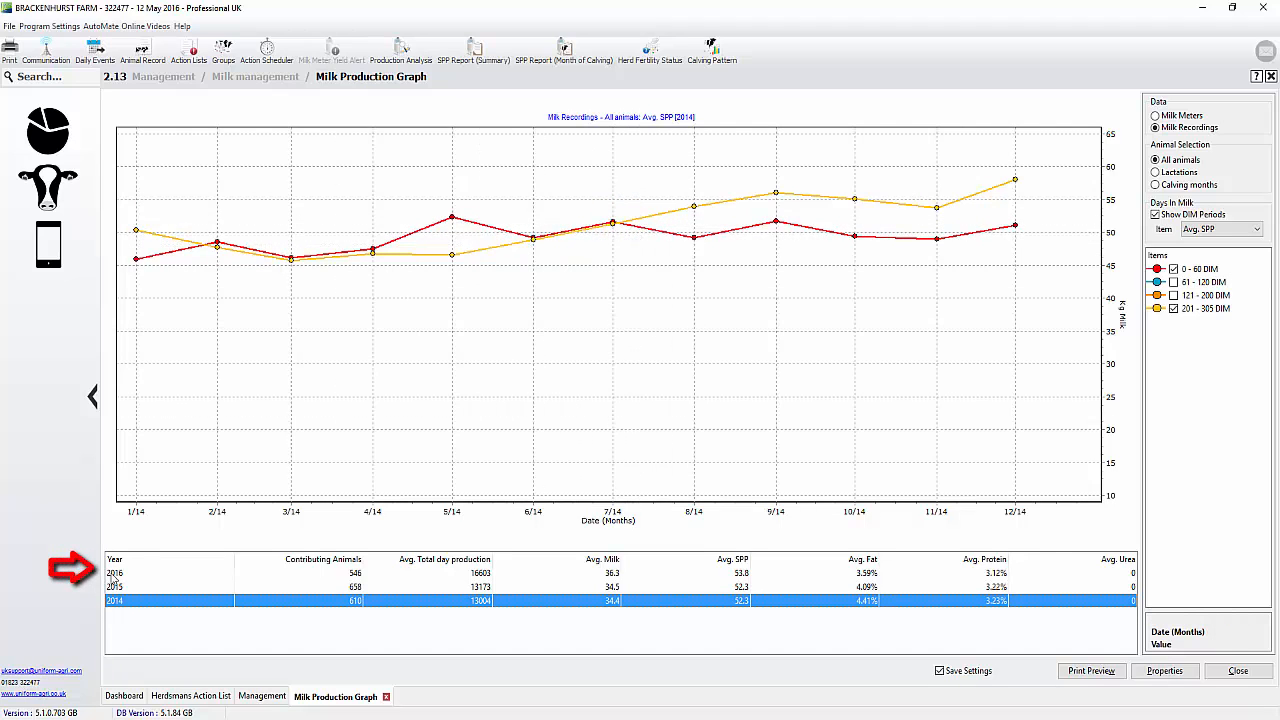
{"action": "left_click", "coordinate": [116, 572]}
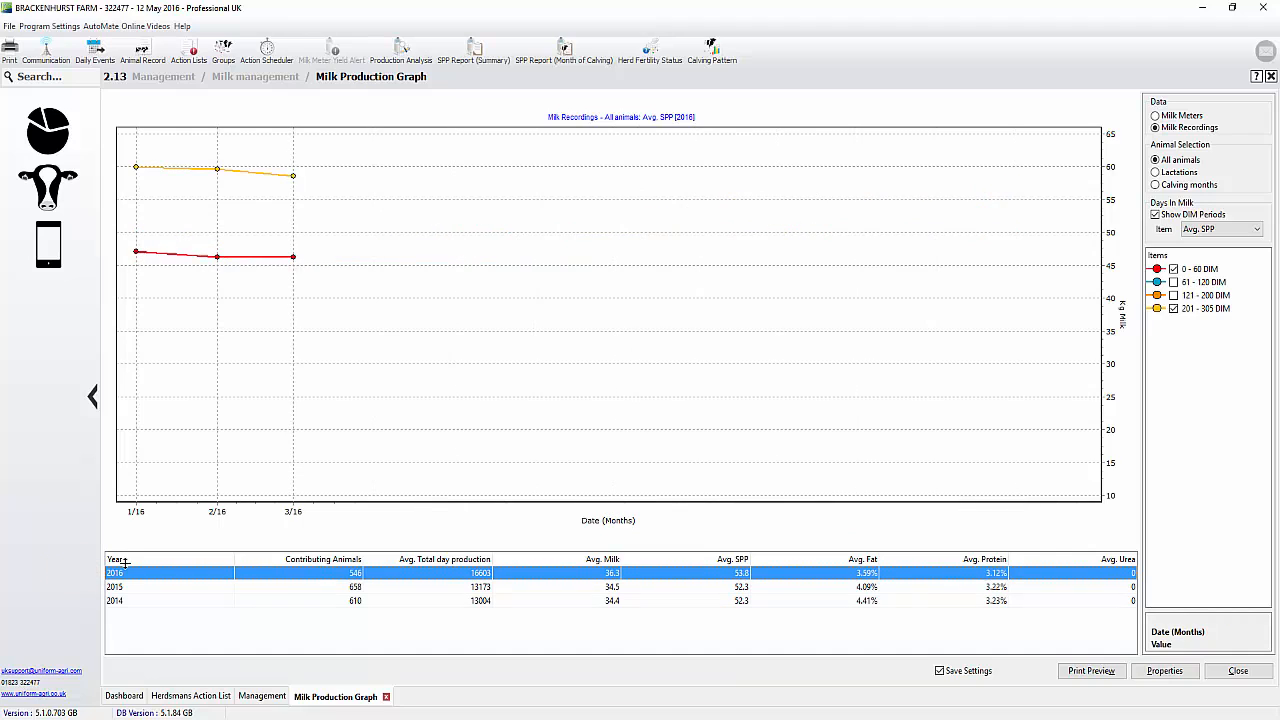
{"action": "mouse_move", "coordinate": [296, 268]}
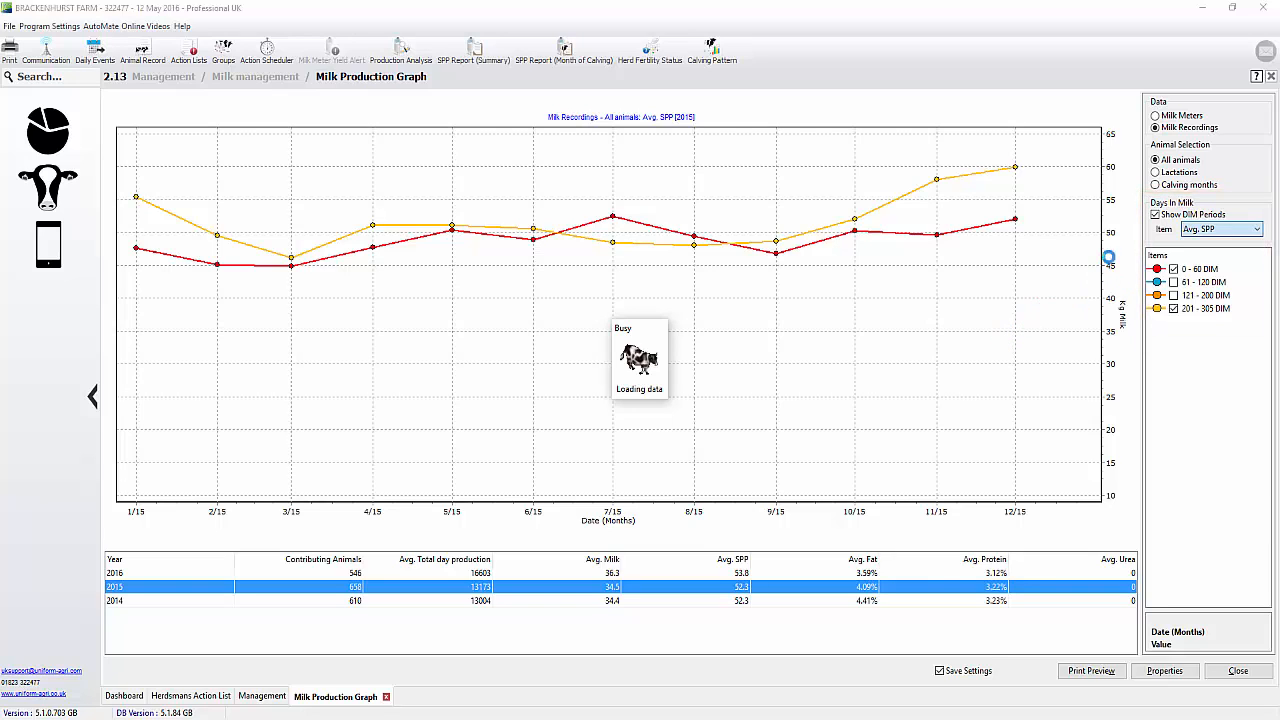
- Plot Avg. Milk and group the graph by lactation
{"action": "left_click", "coordinate": [1220, 228]}
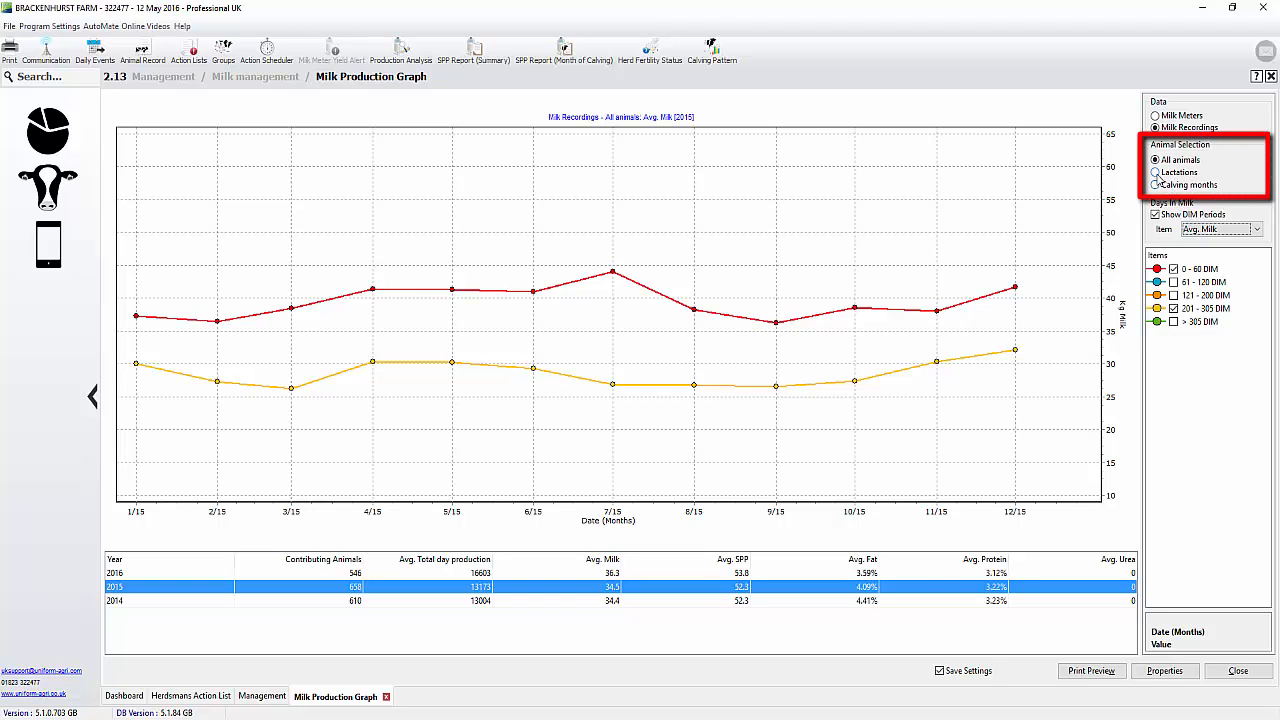
{"action": "left_click", "coordinate": [1156, 172]}
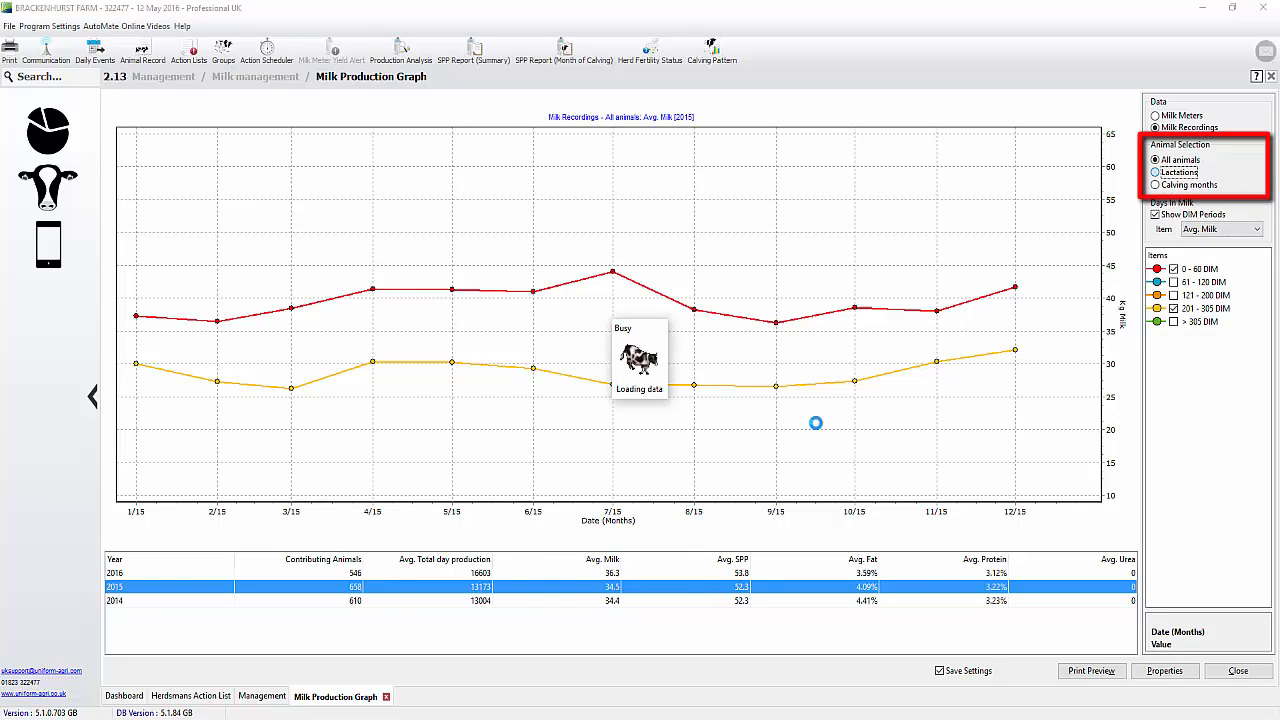
{"action": "left_click", "coordinate": [1156, 172]}
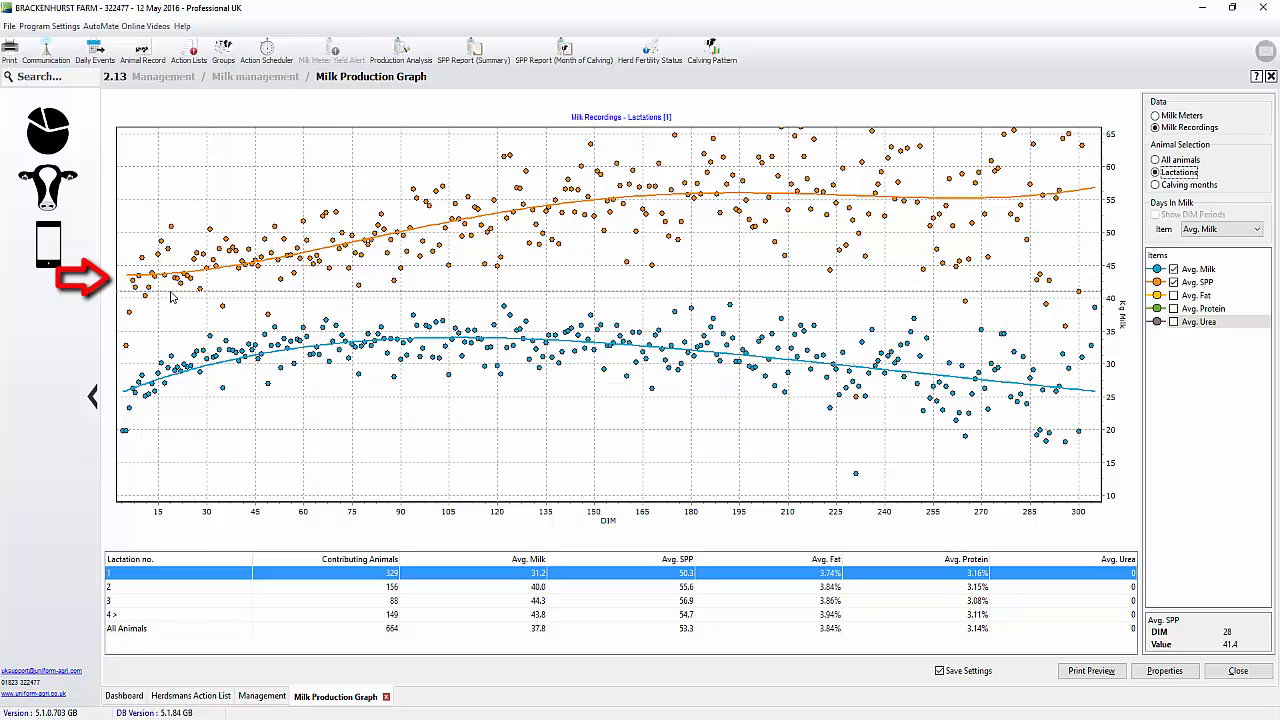
{"action": "mouse_move", "coordinate": [916, 206]}
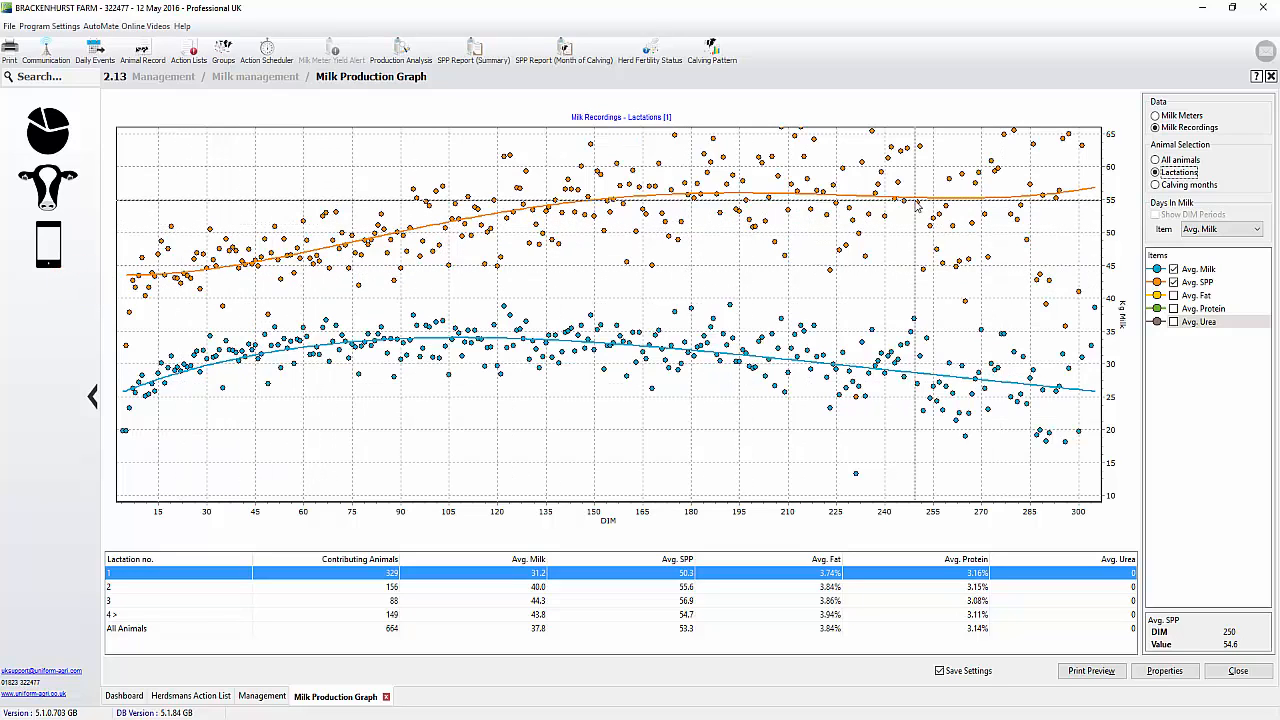
{"action": "mouse_move", "coordinate": [432, 288]}
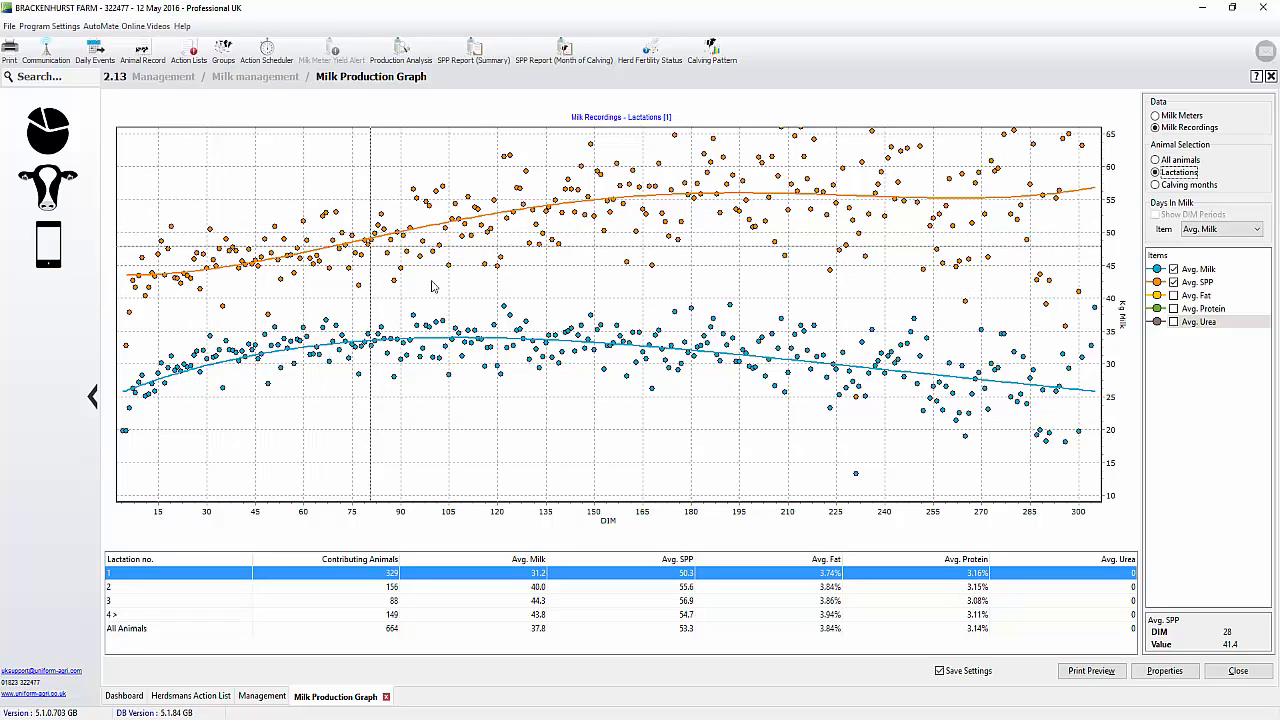
{"action": "mouse_move", "coordinate": [540, 228]}
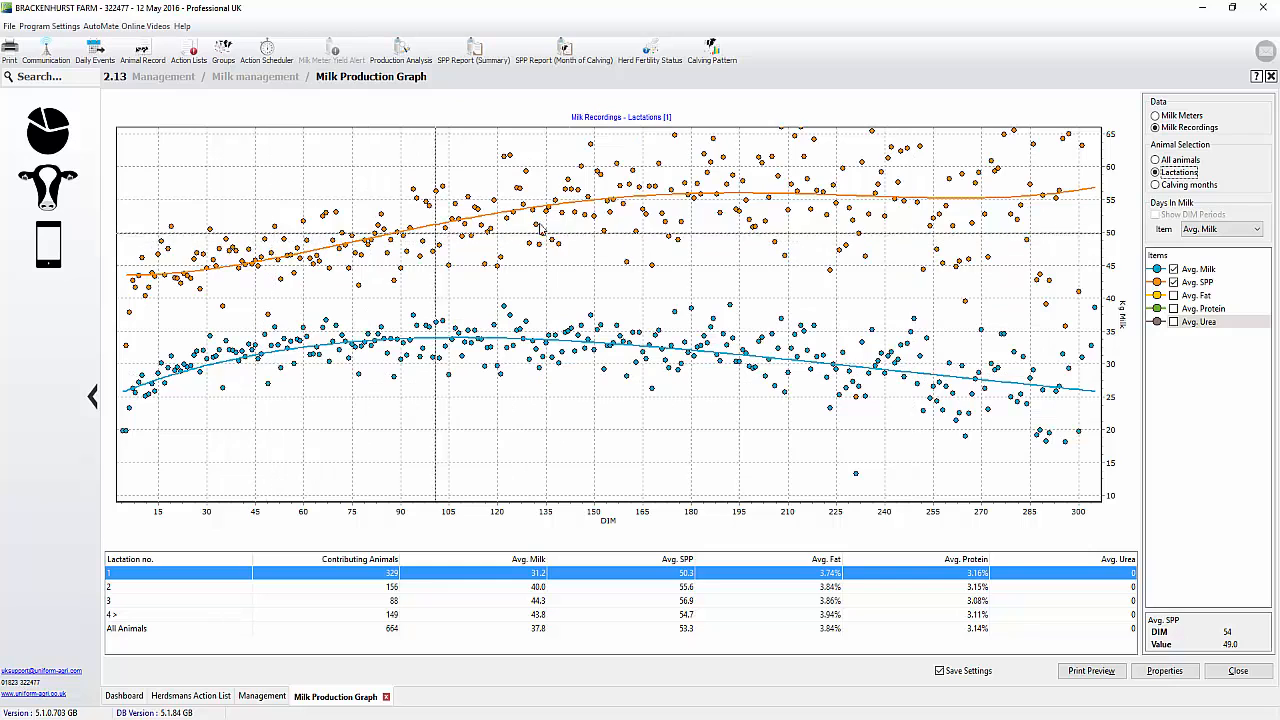
{"action": "mouse_move", "coordinate": [1060, 192]}
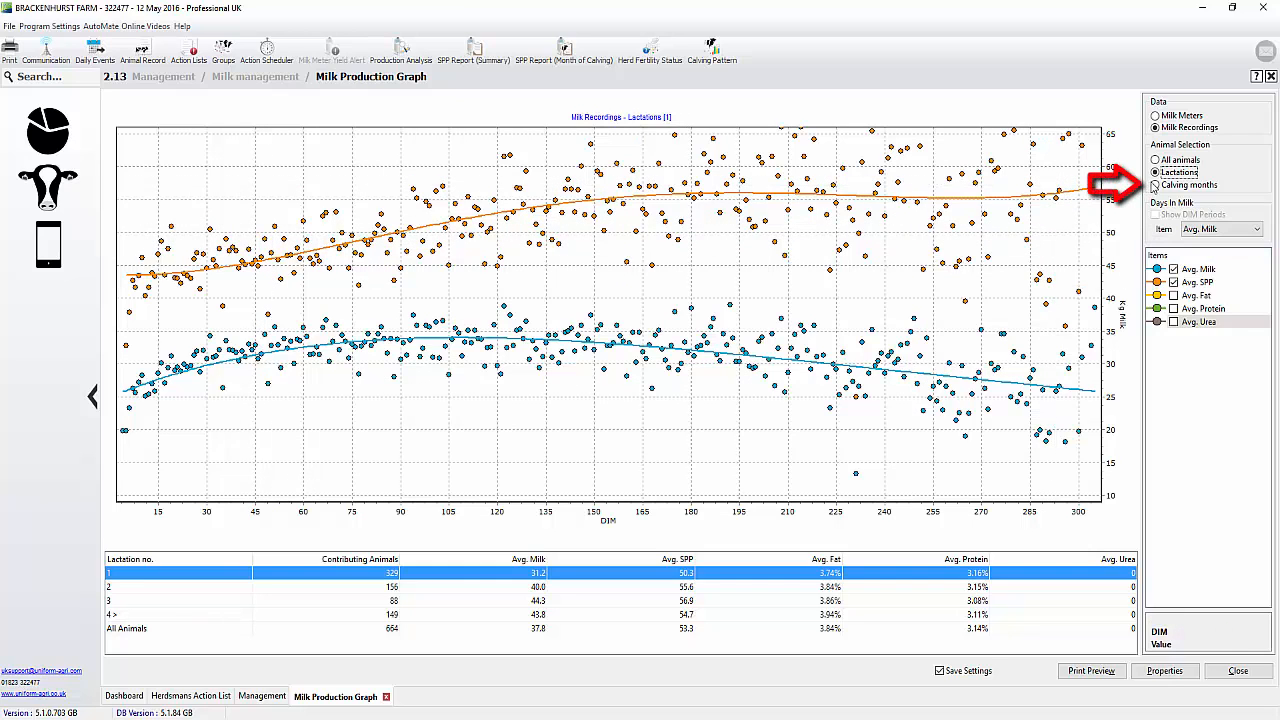
- Group the graph by calving month and show the 3/2015 calving group curve
{"action": "left_click", "coordinate": [1156, 184]}
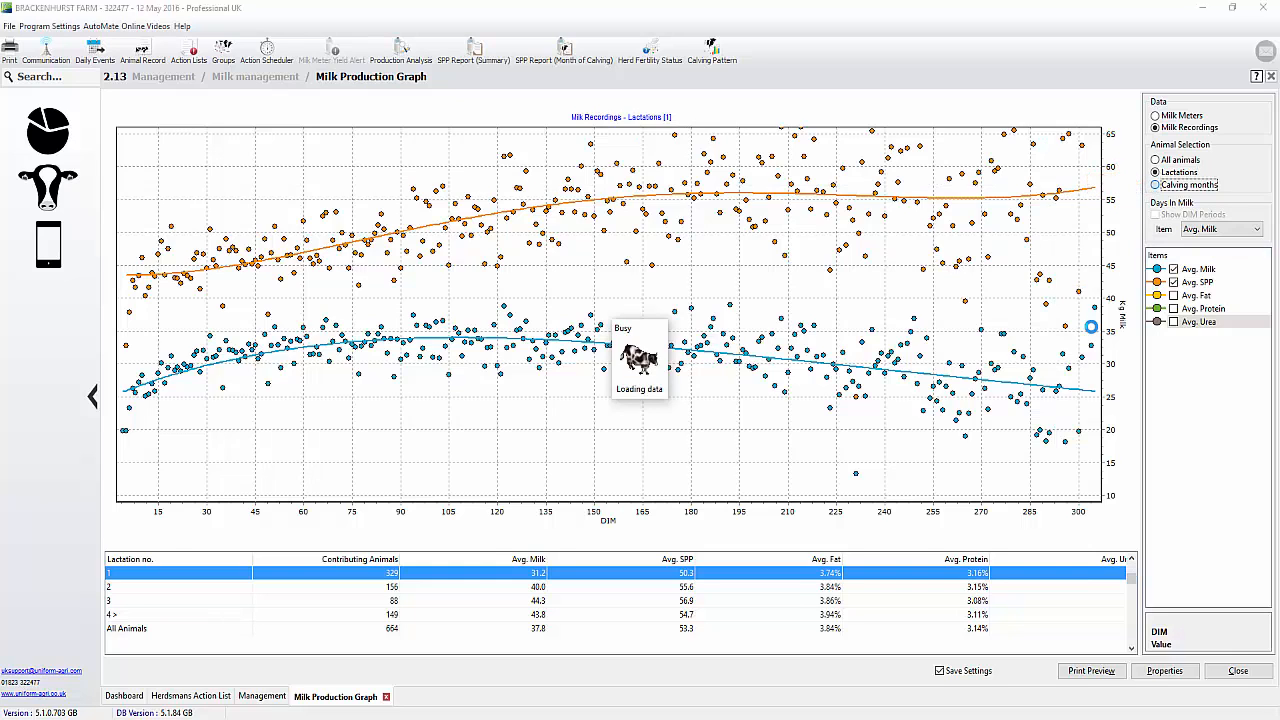
{"action": "left_click", "coordinate": [1156, 184]}
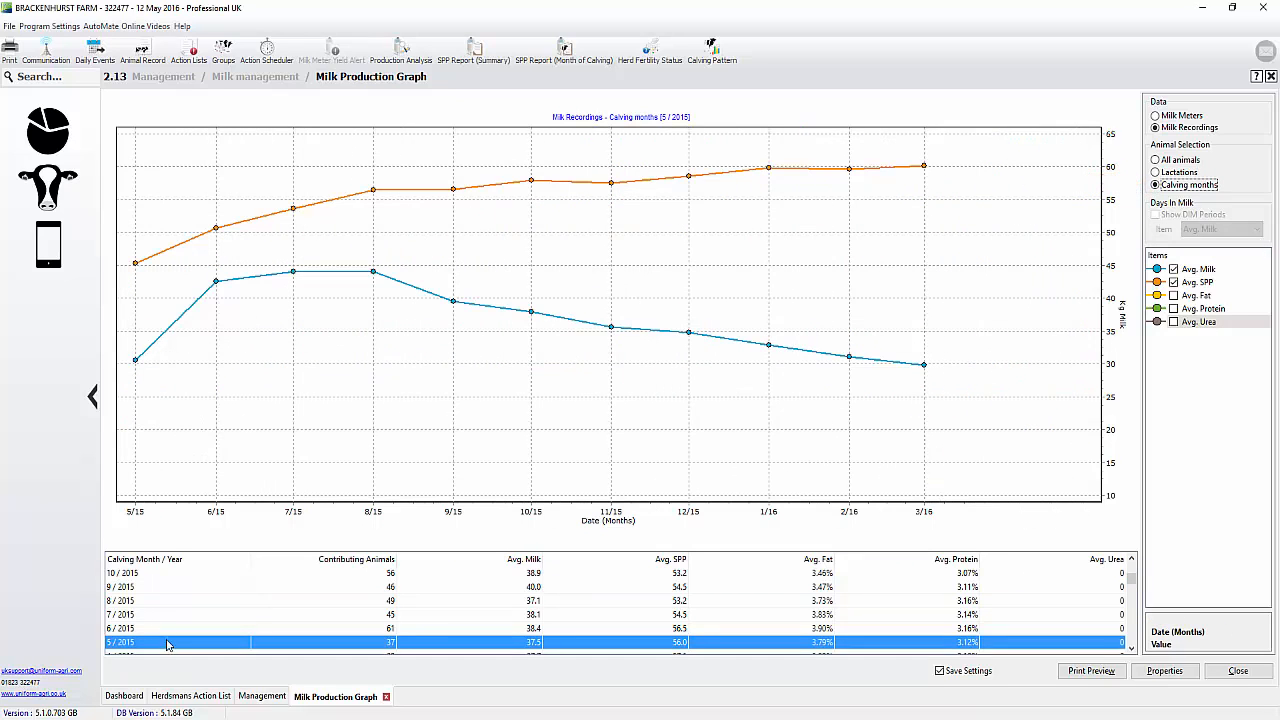